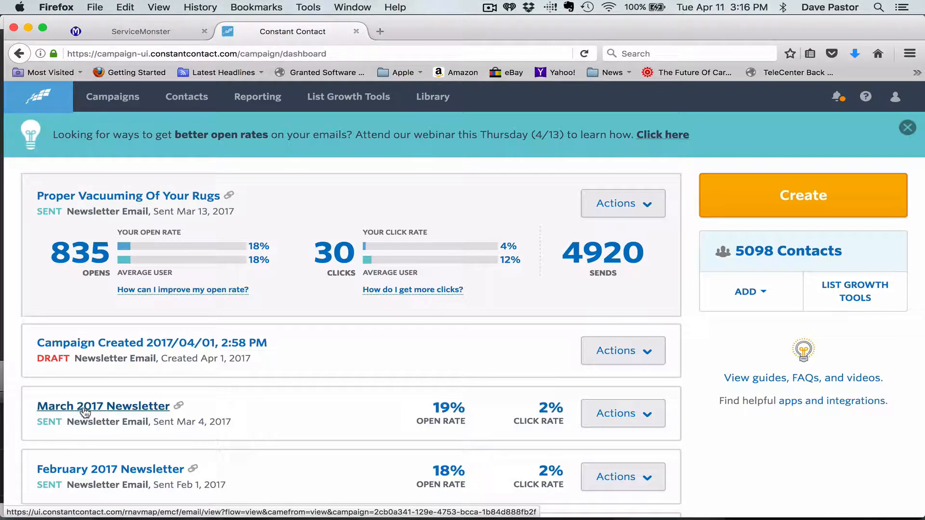
Step: Open the March 2017 Newsletter campaign's email stats report from the dashboard
click(103, 405)
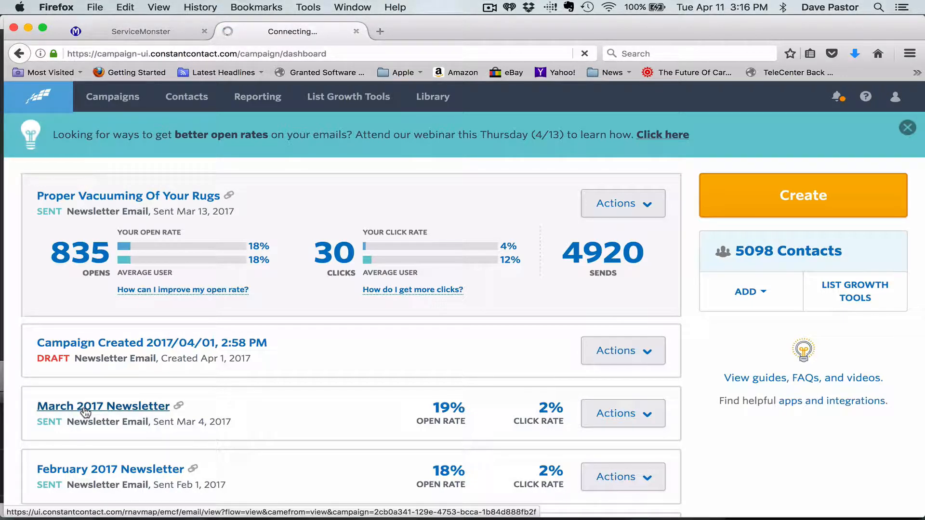
click(103, 405)
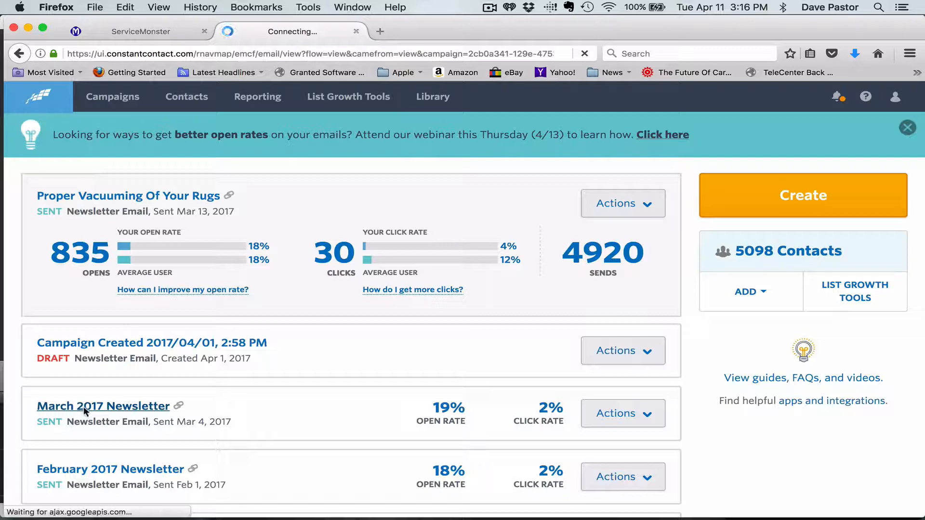
click(104, 406)
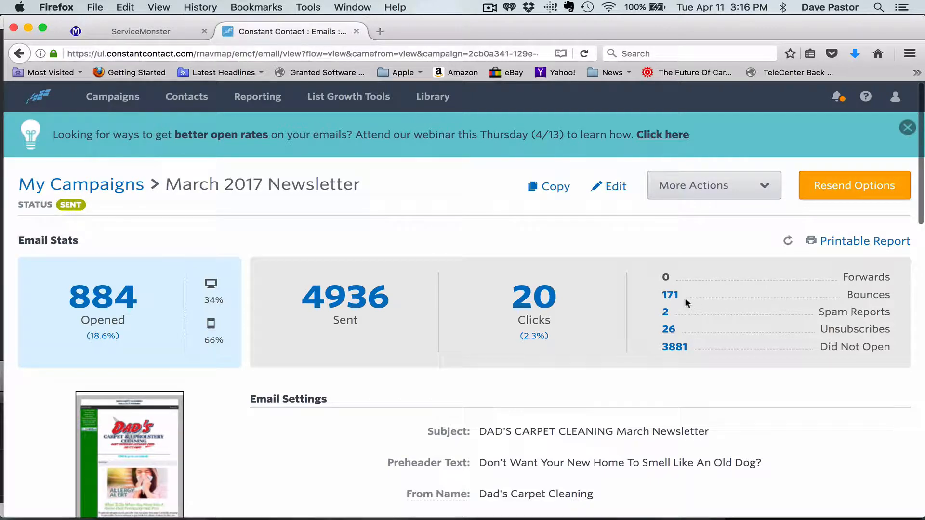
mouse_move(670, 294)
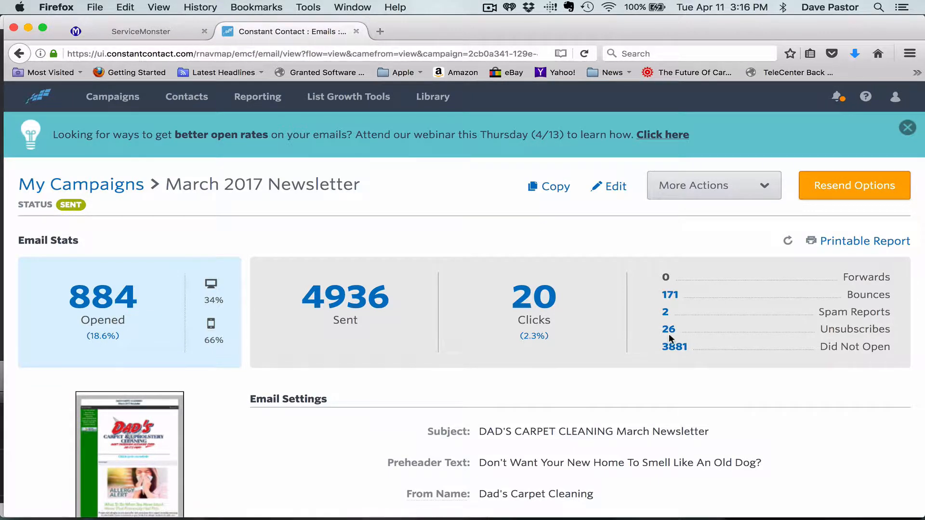
mouse_move(665, 312)
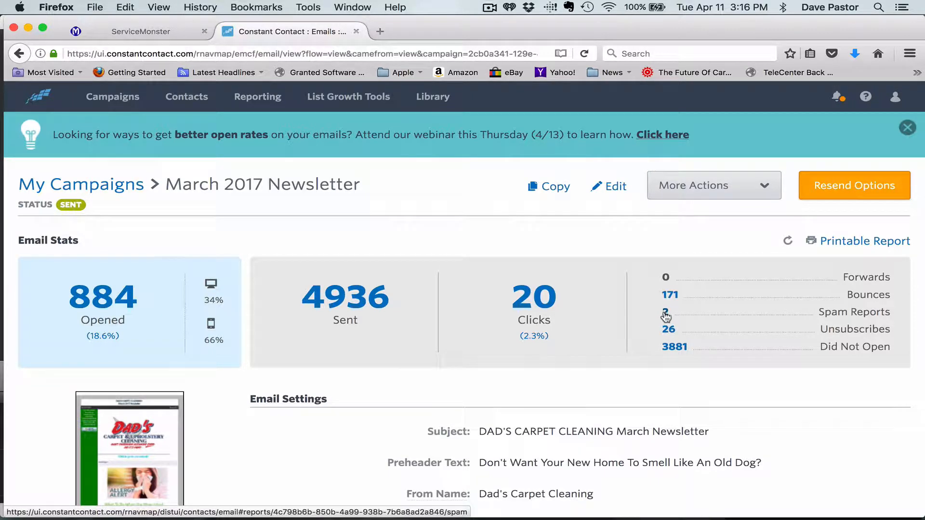
mouse_move(669, 294)
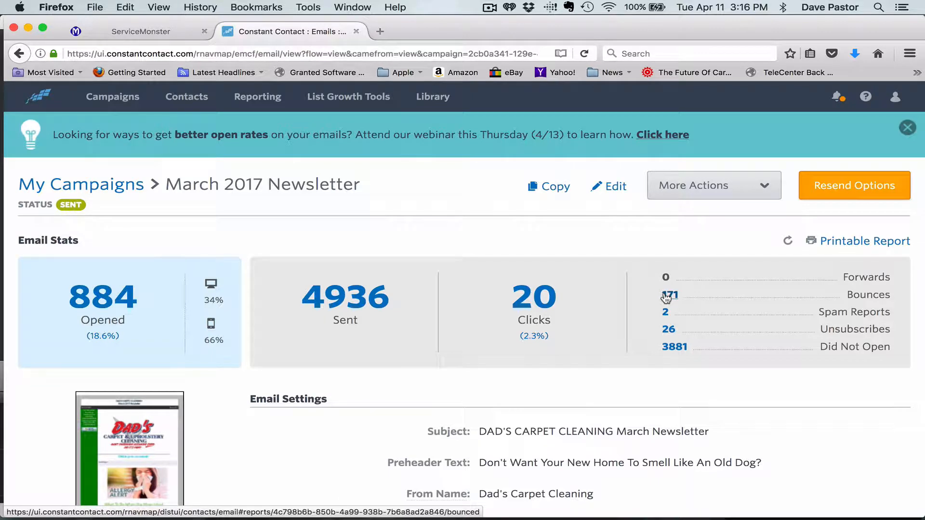
Step: Open the 171 Bounces and scroll the 110 contacts recommended for removal
click(669, 295)
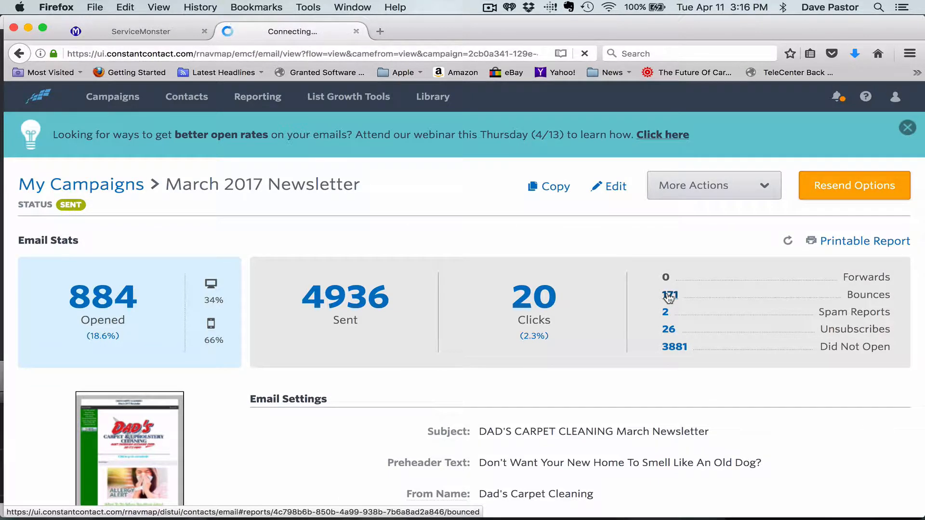
click(670, 295)
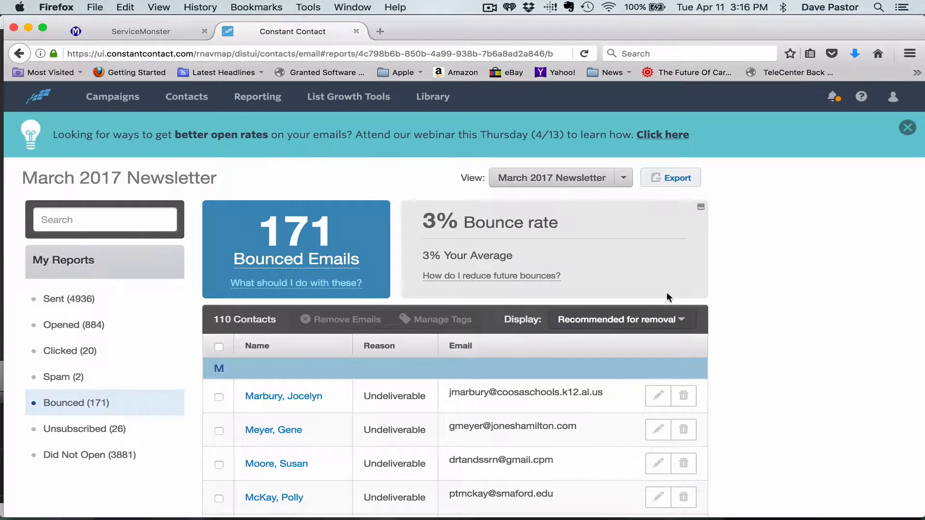
scroll(down, 3)
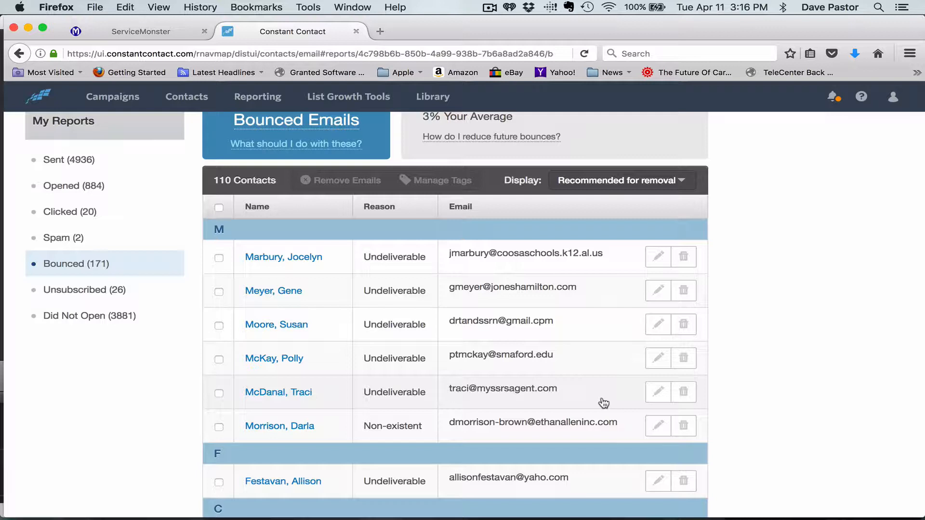
mouse_move(601, 395)
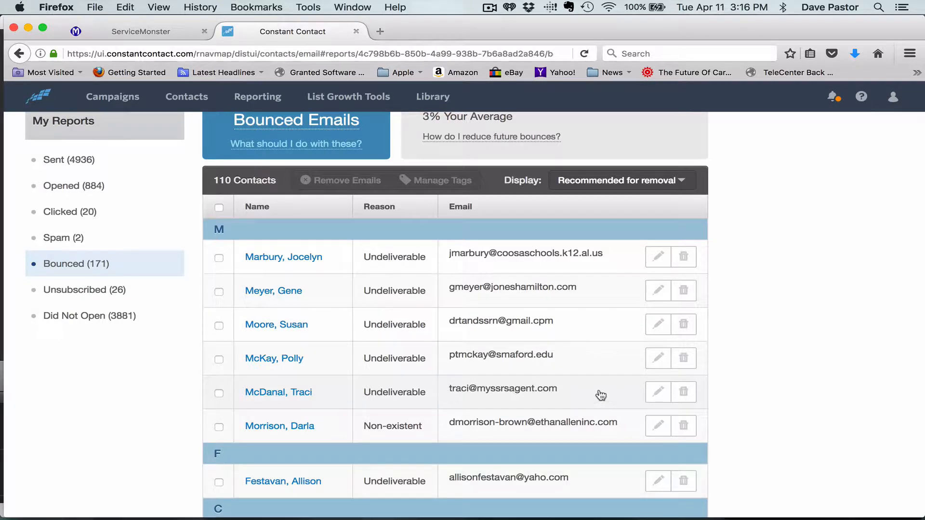
mouse_move(283, 256)
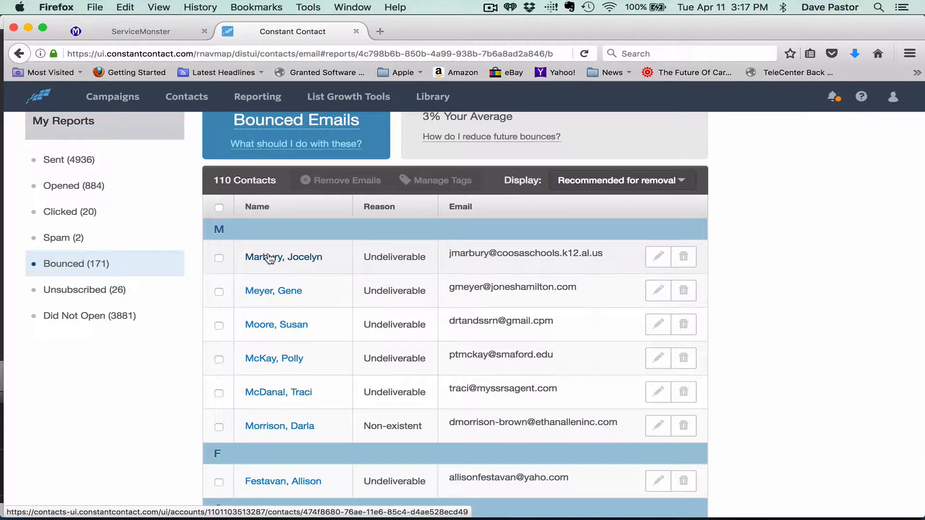
scroll(down, 3)
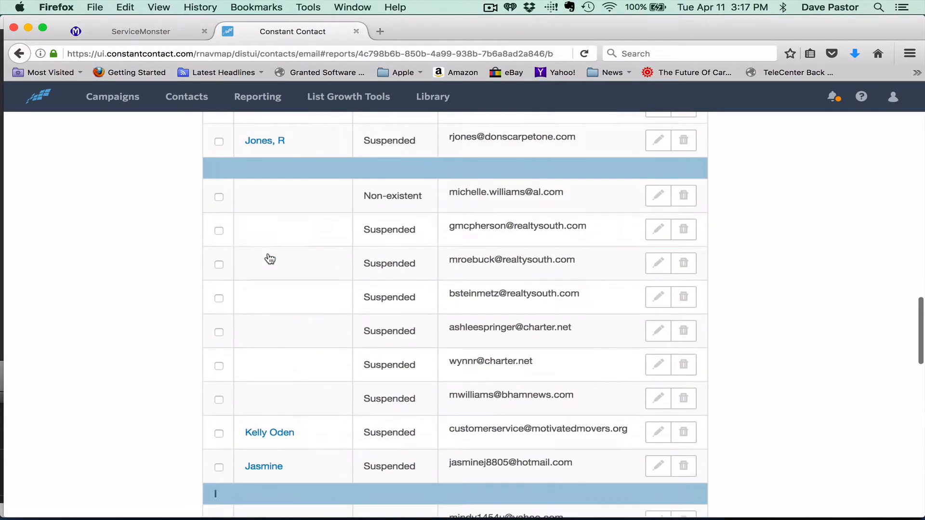
scroll(down, 3)
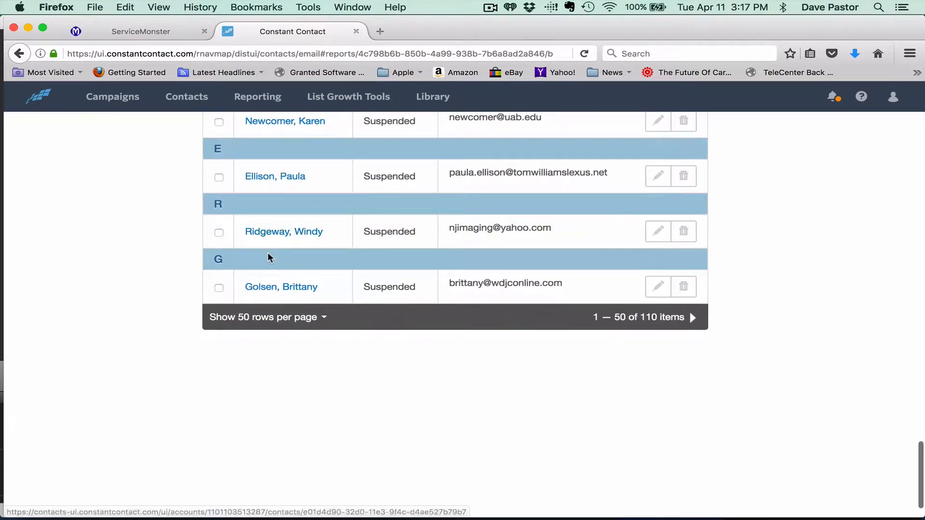
mouse_move(431, 276)
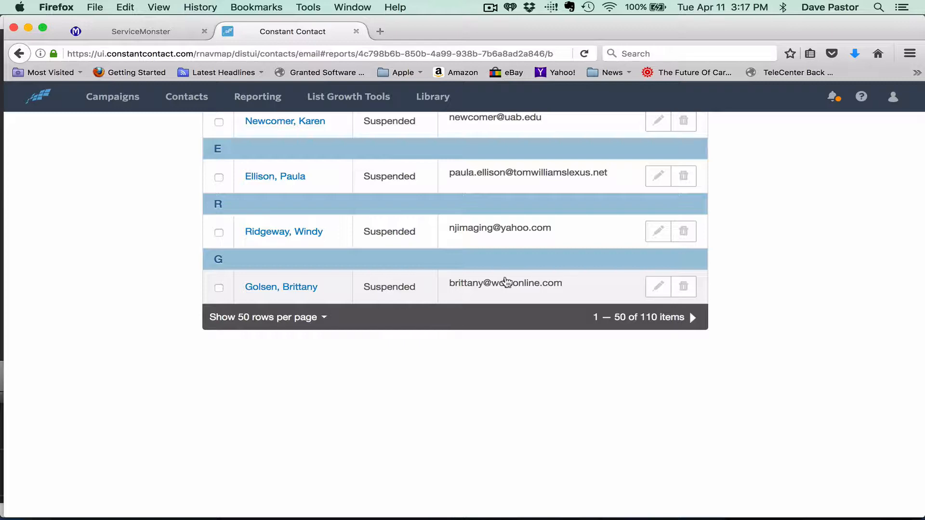
scroll(down, 3)
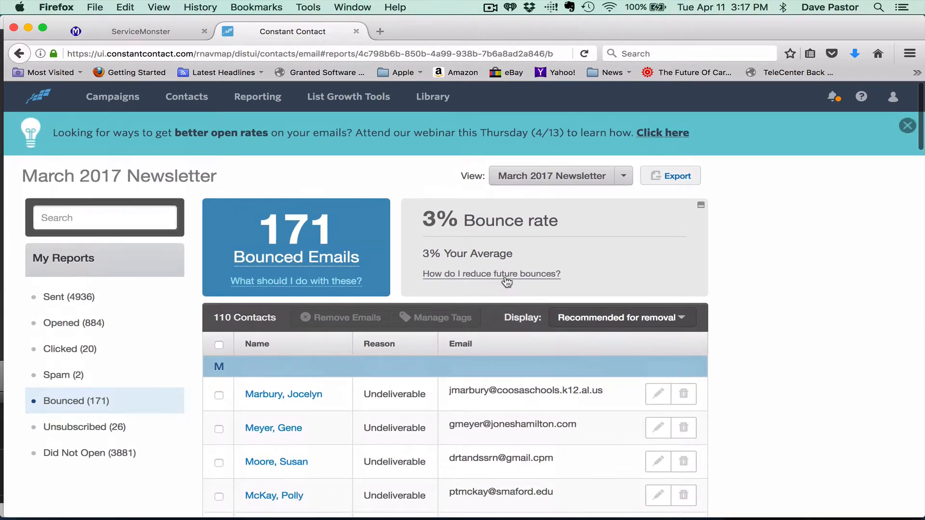
scroll(down, 3)
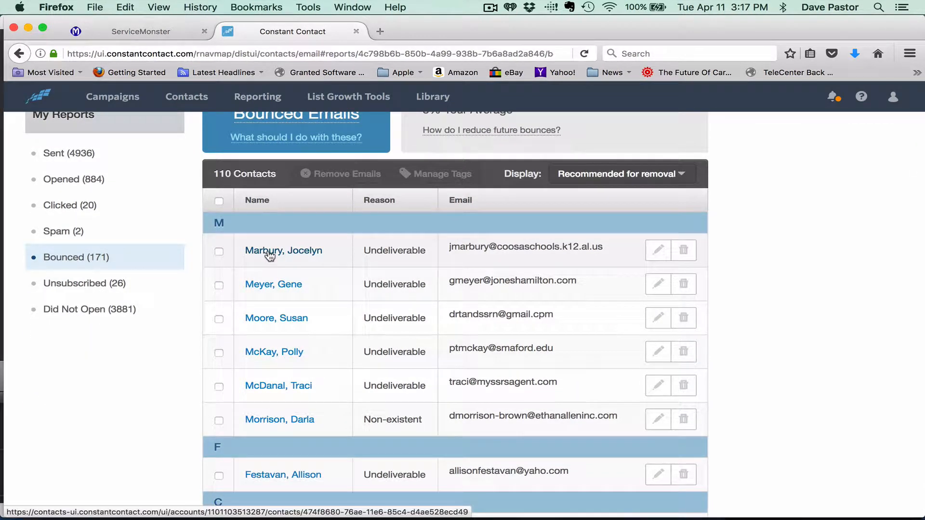
click(284, 250)
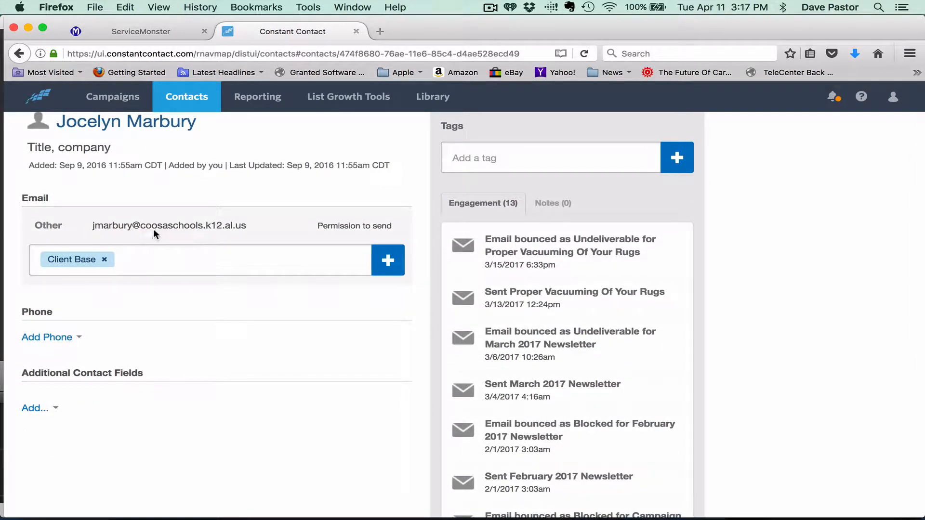
mouse_move(172, 230)
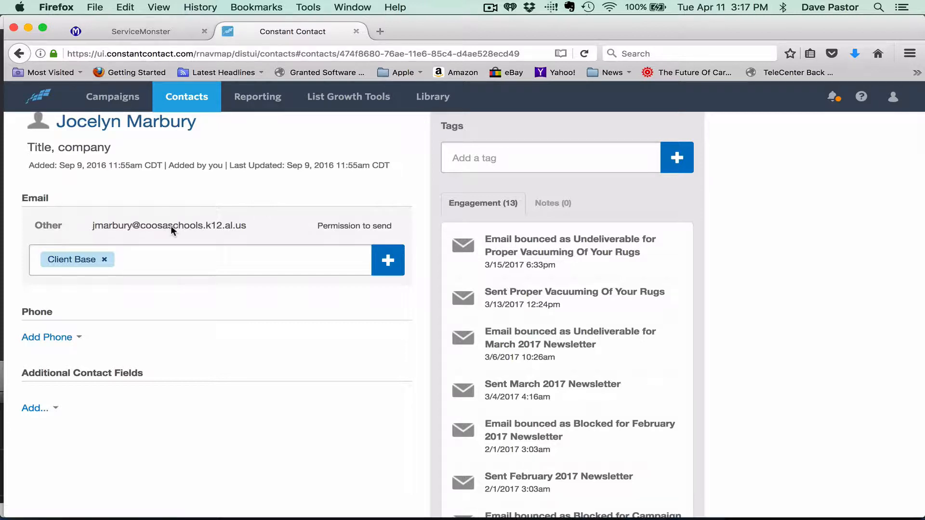
mouse_move(223, 233)
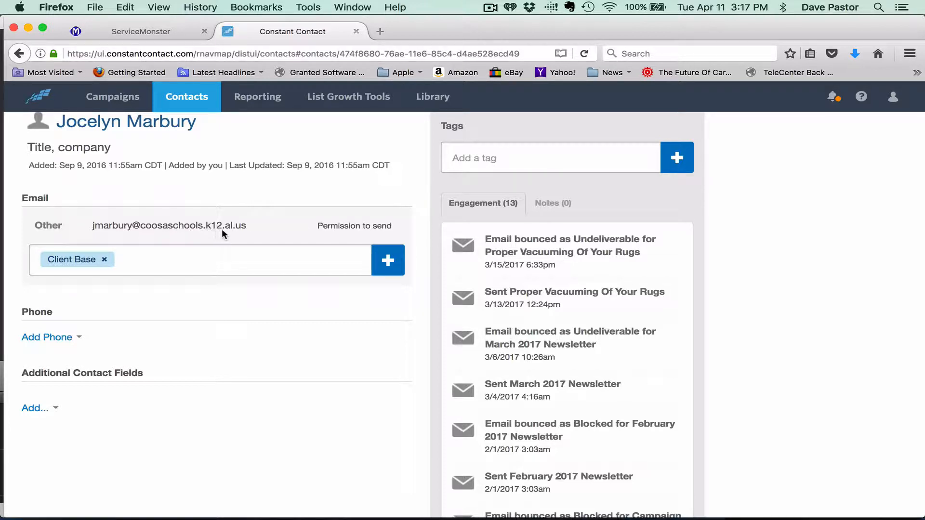
mouse_move(296, 275)
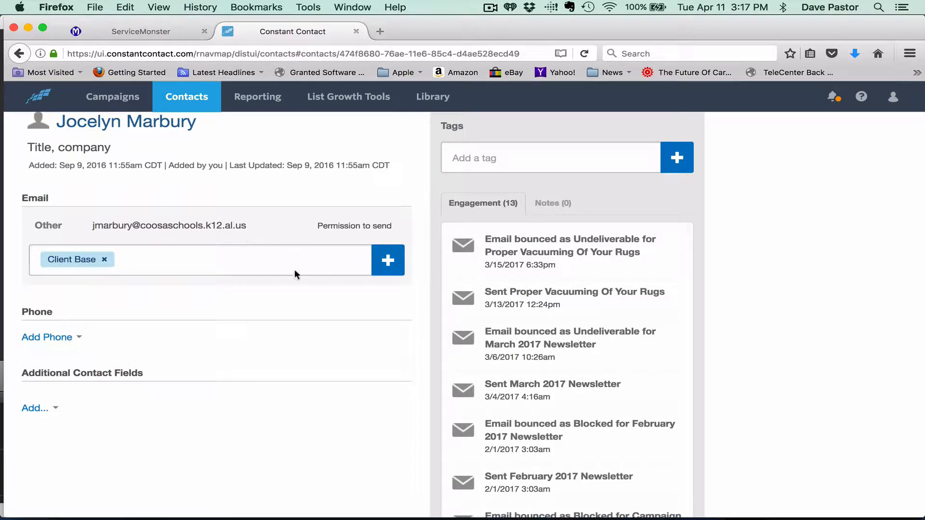
scroll(down, 3)
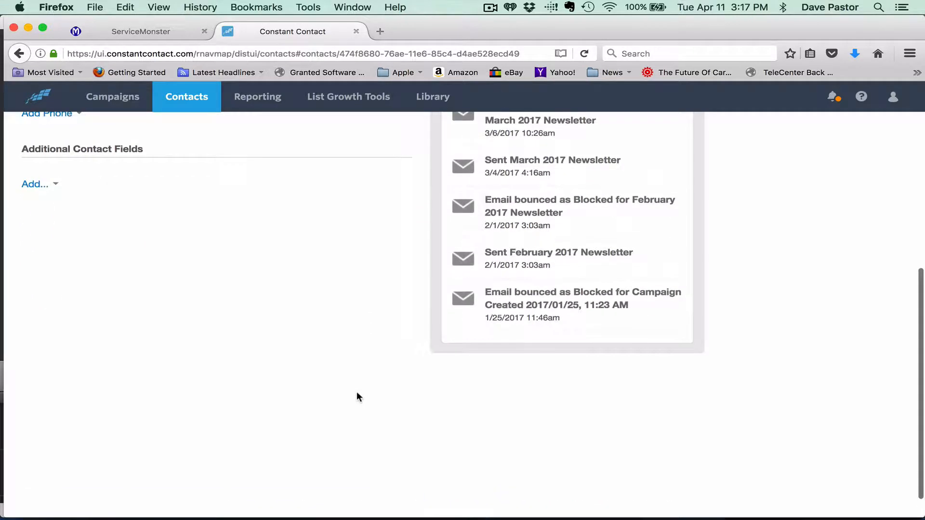
scroll(up, 3)
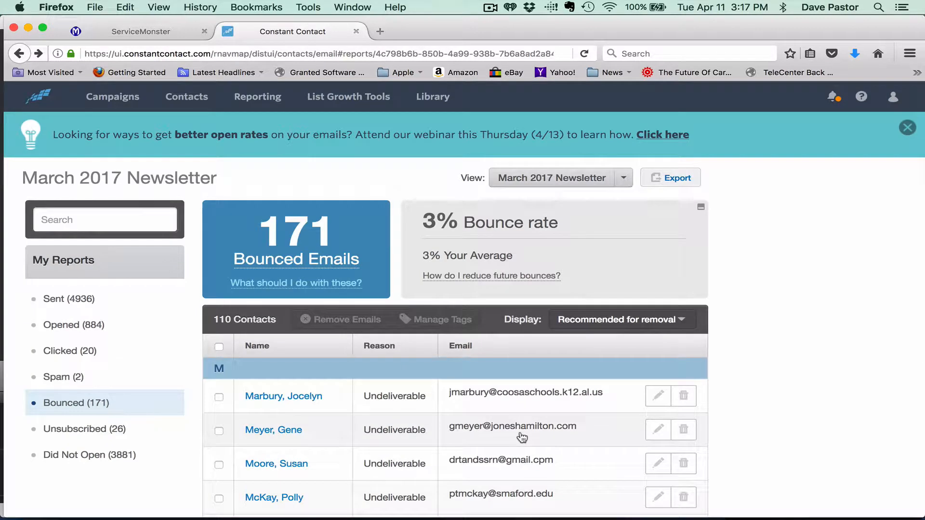
mouse_move(299, 405)
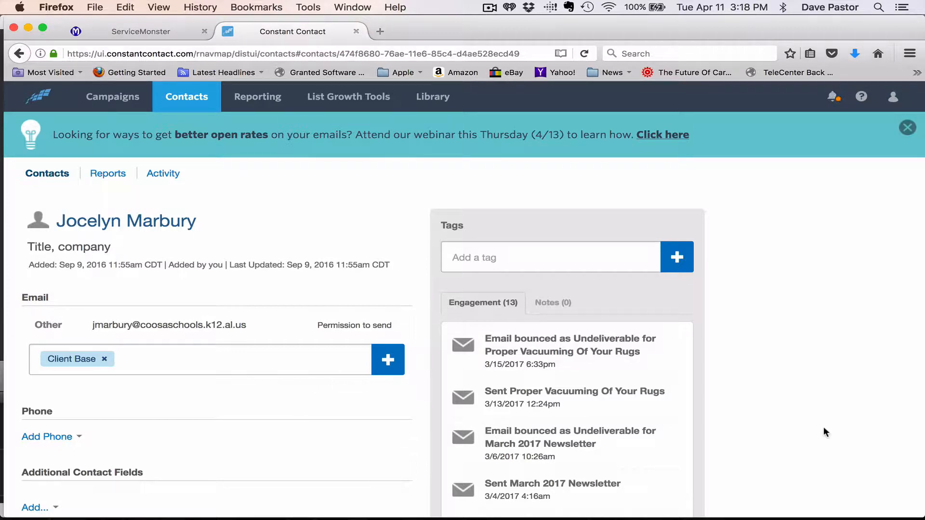
scroll(down, 3)
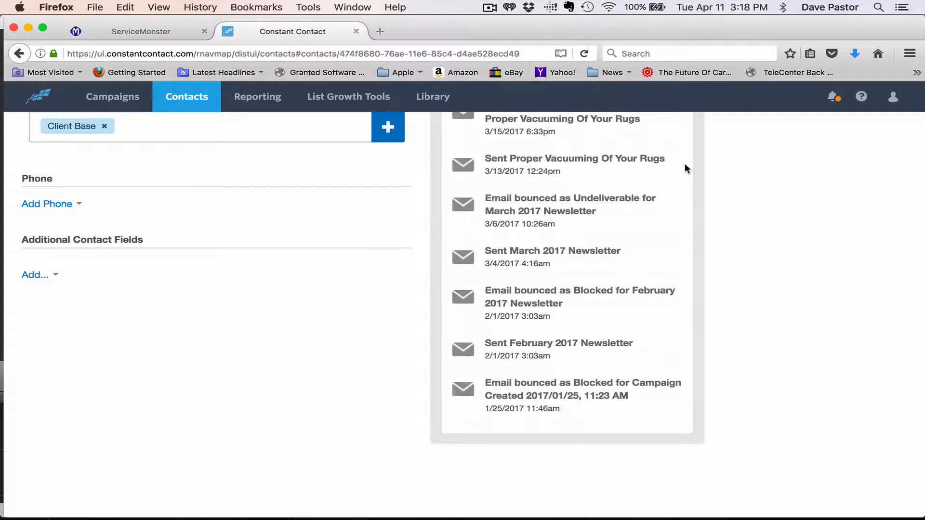
scroll(down, 3)
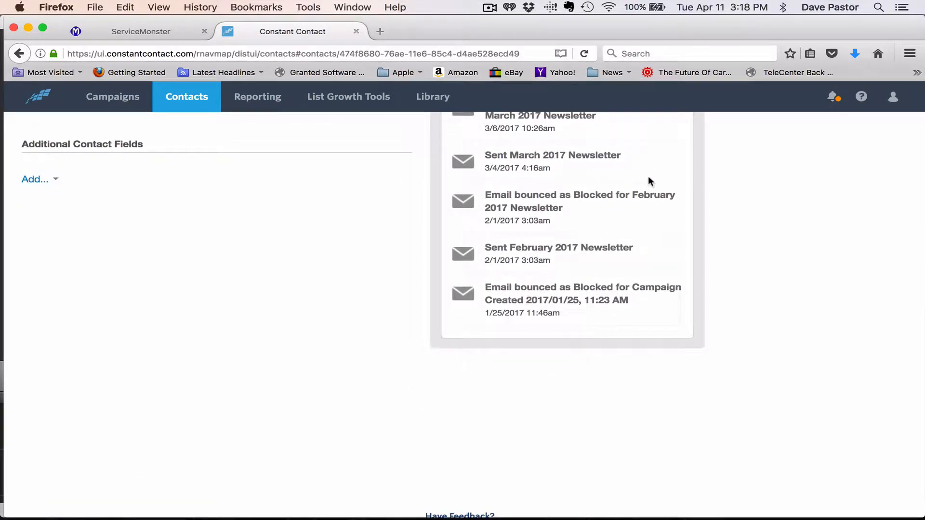
scroll(down, 3)
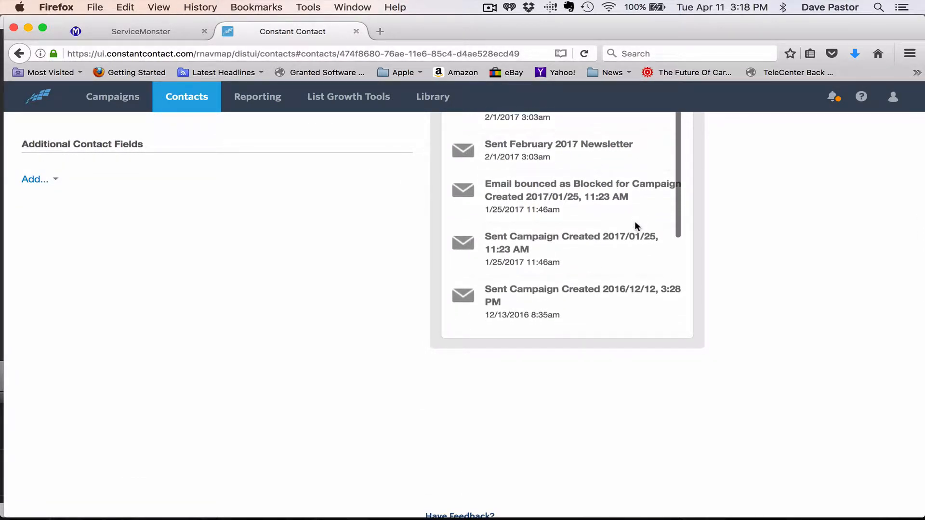
scroll(down, 3)
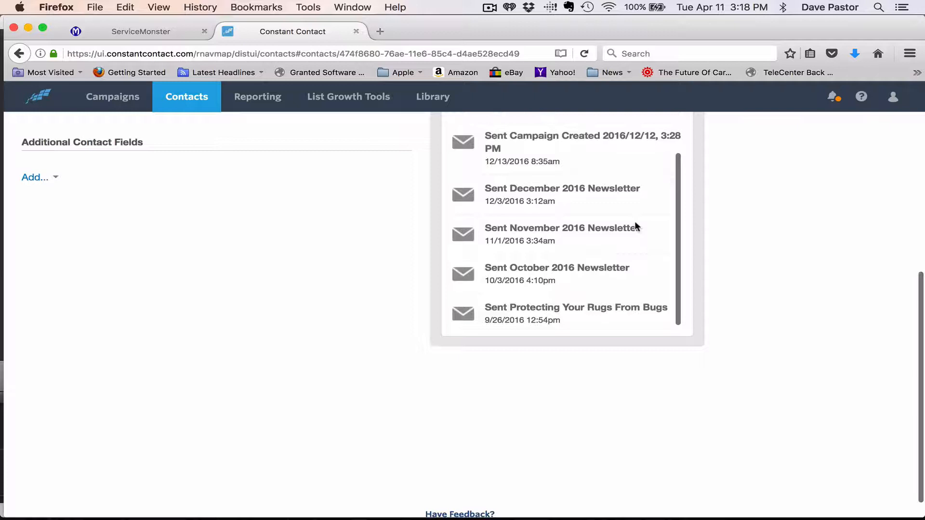
scroll(down, 3)
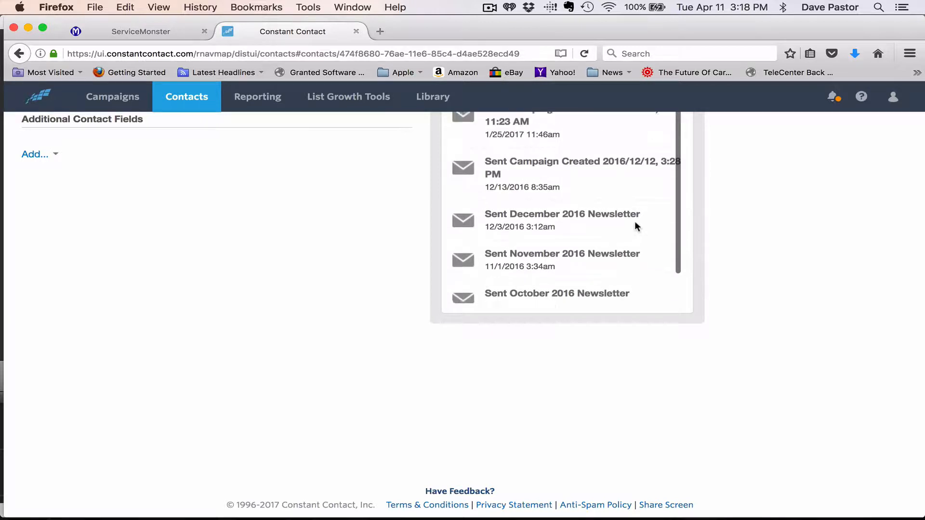
scroll(up, 3)
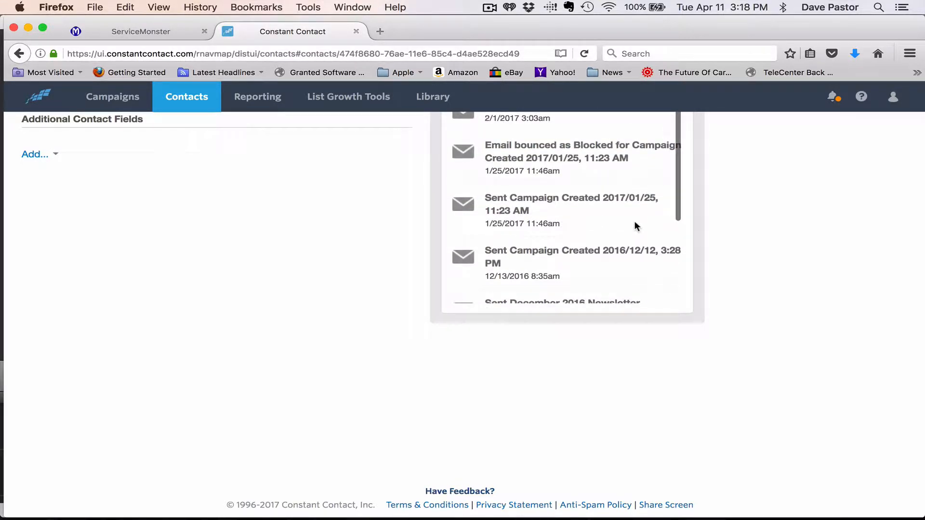
mouse_move(612, 203)
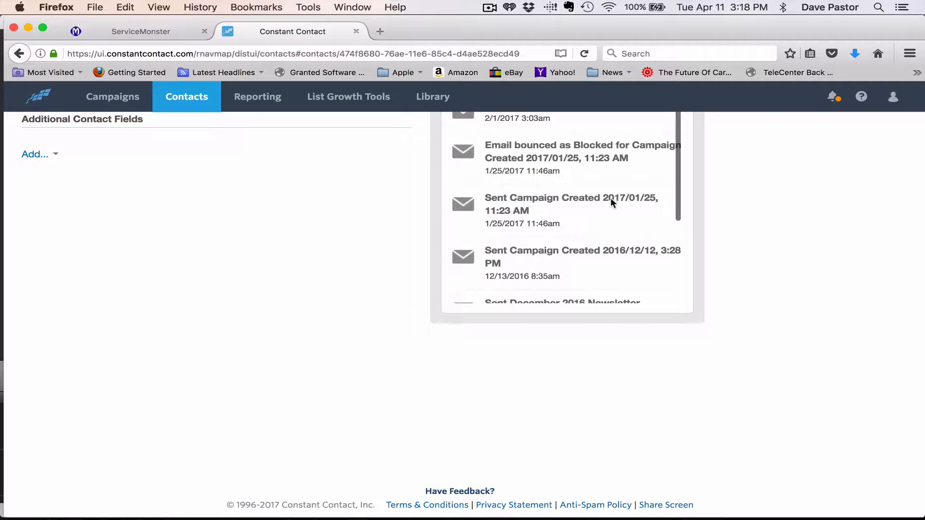
mouse_move(631, 206)
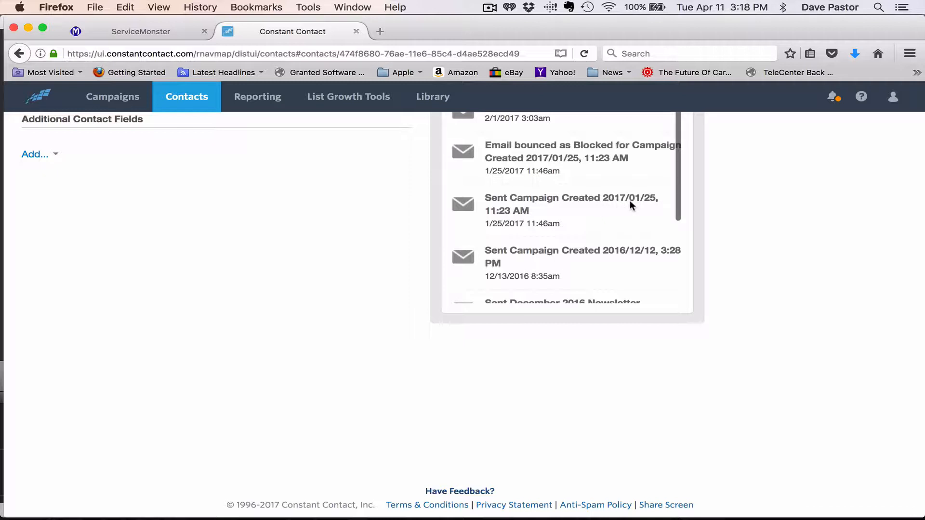
mouse_move(594, 204)
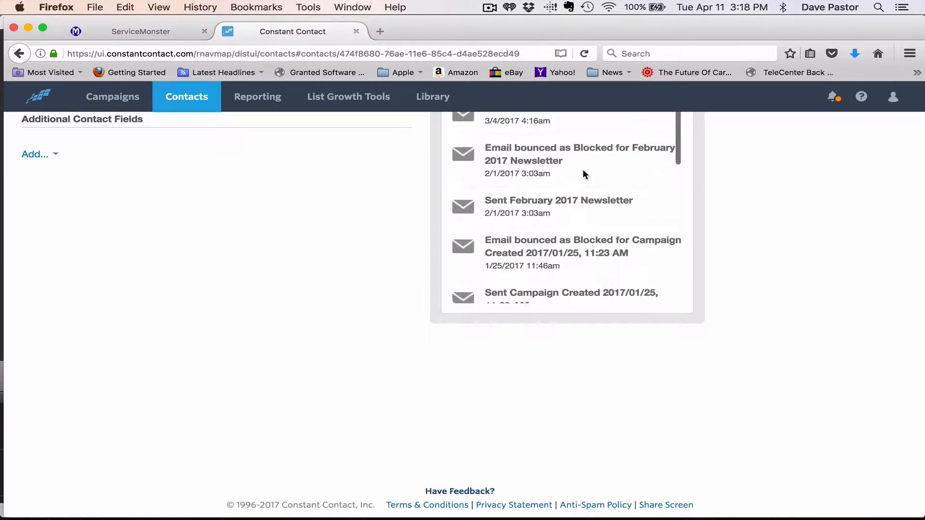
scroll(down, 3)
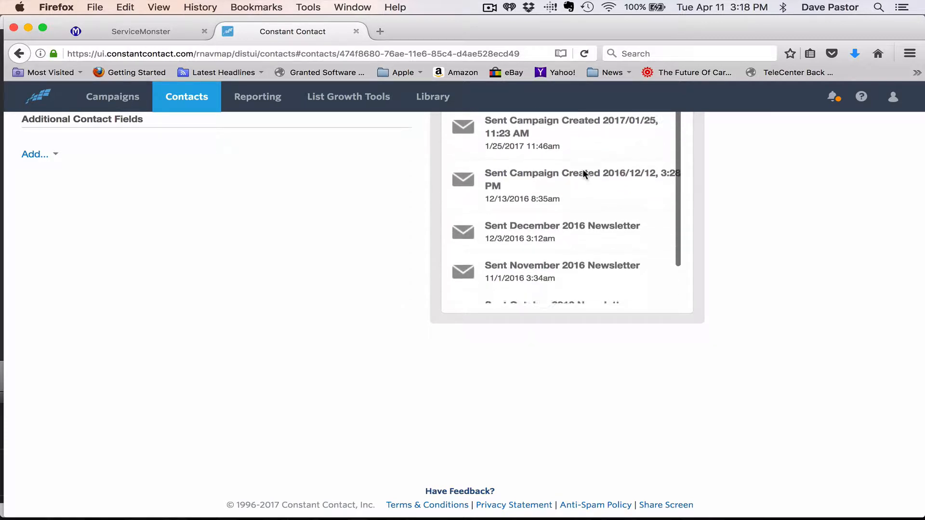
scroll(down, 3)
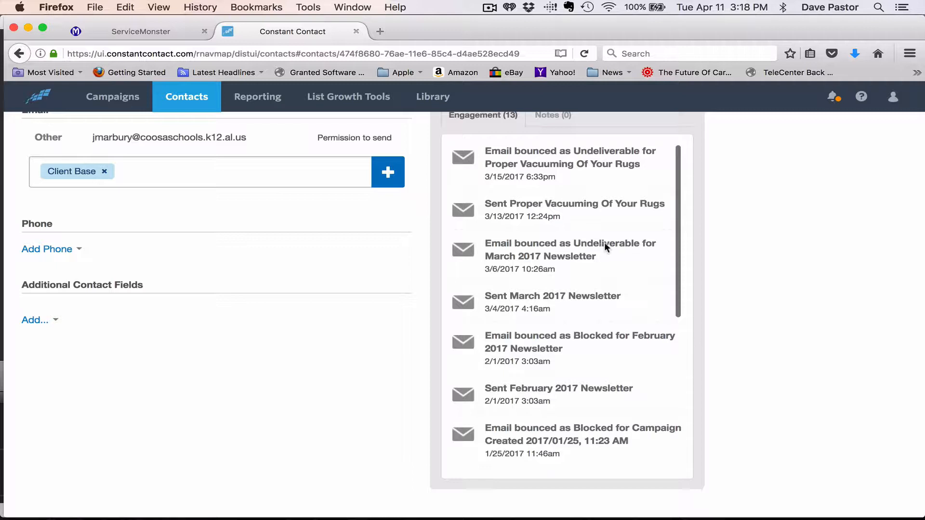
mouse_move(584, 207)
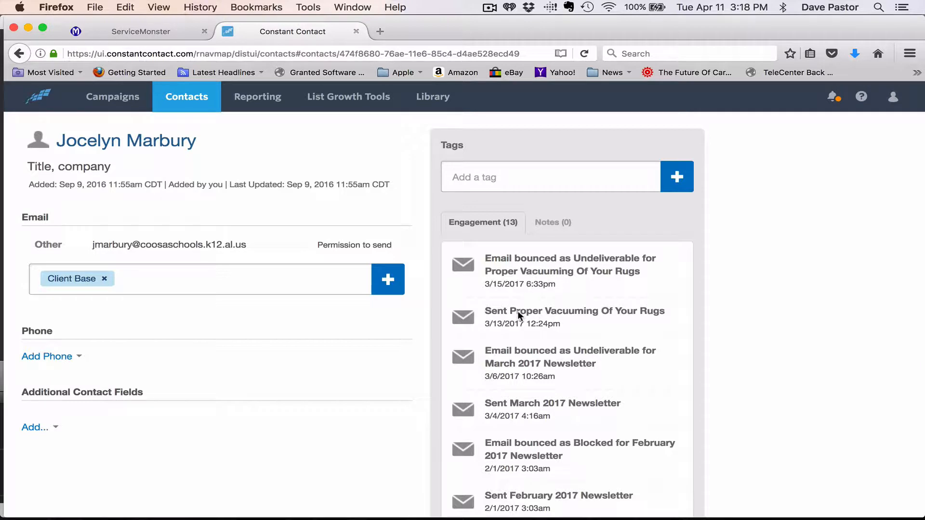
mouse_move(534, 391)
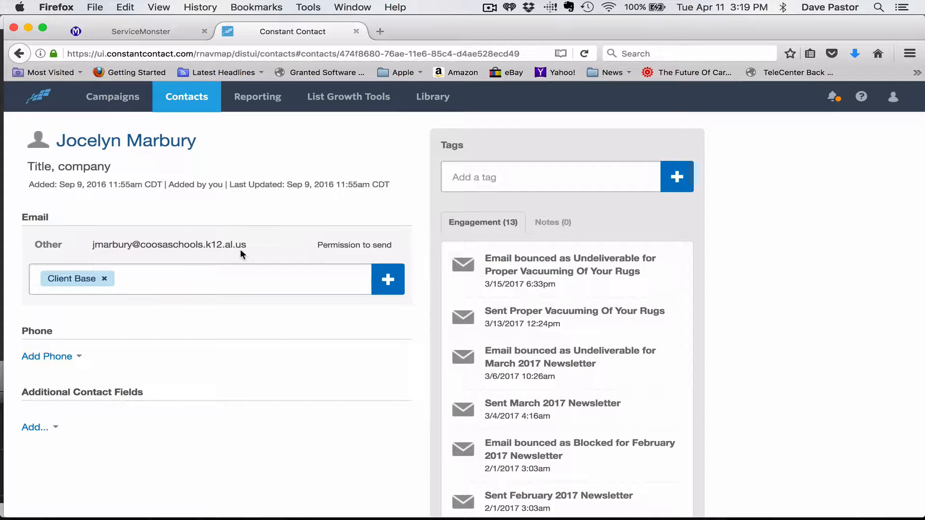
mouse_move(71, 192)
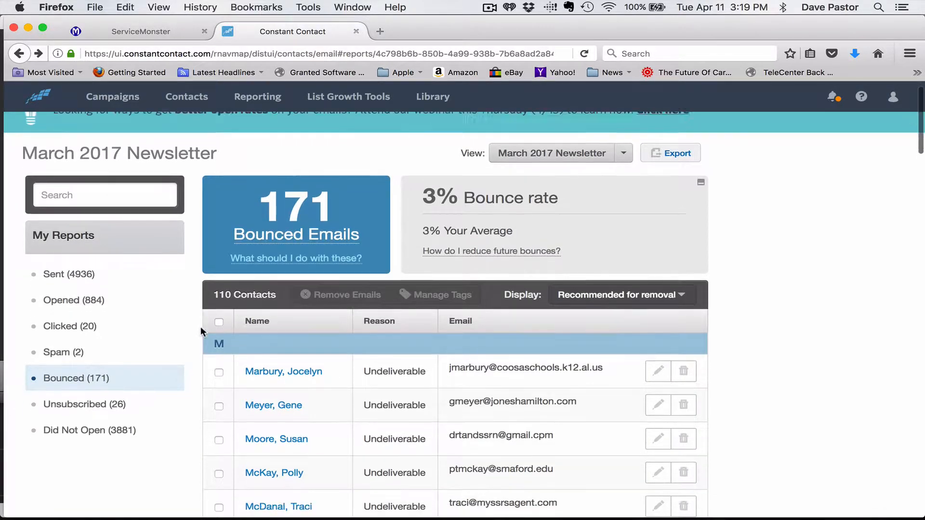
scroll(down, 3)
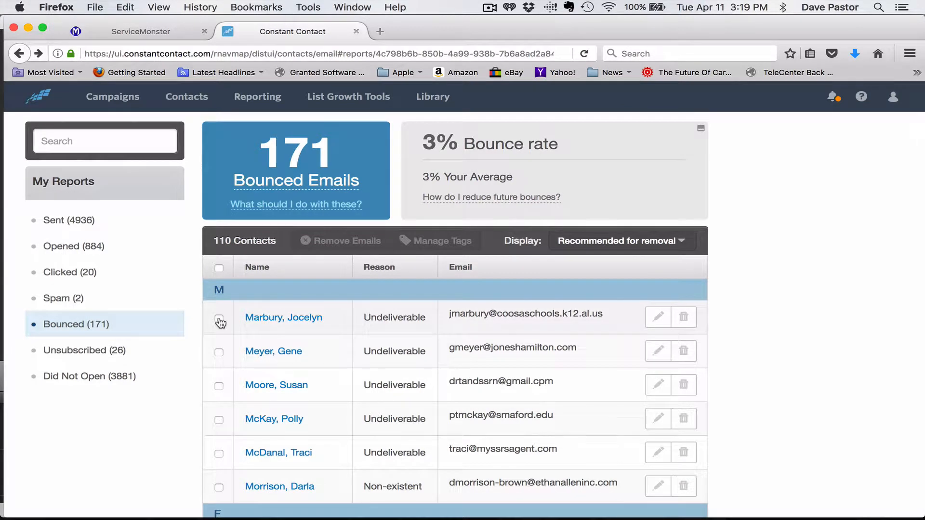
click(218, 318)
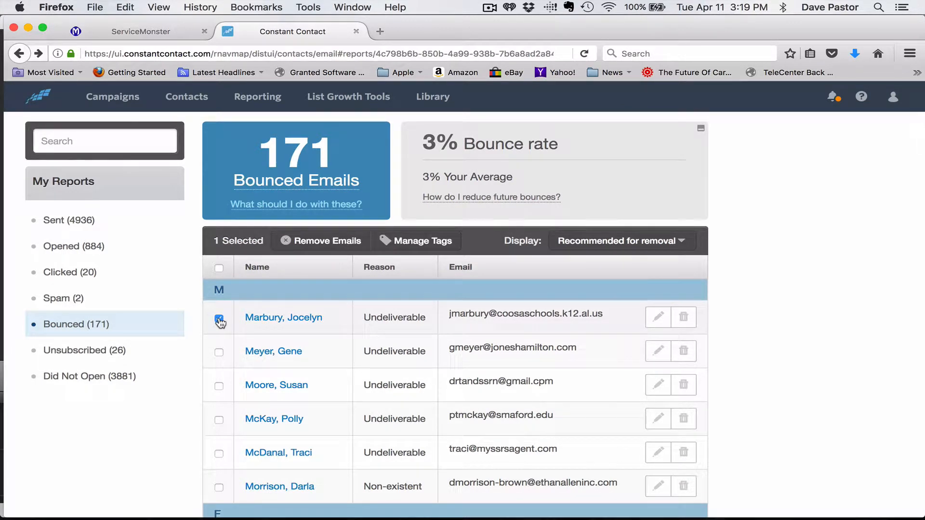
click(219, 318)
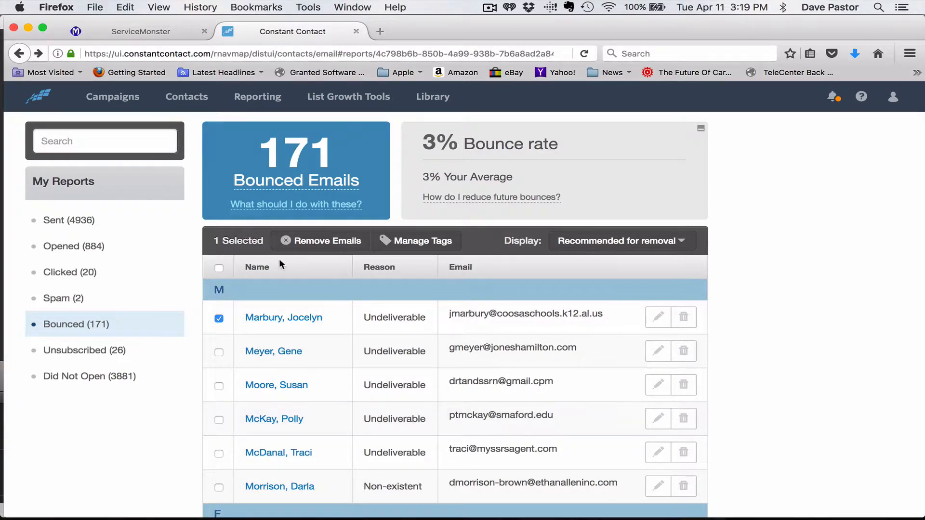
mouse_move(346, 425)
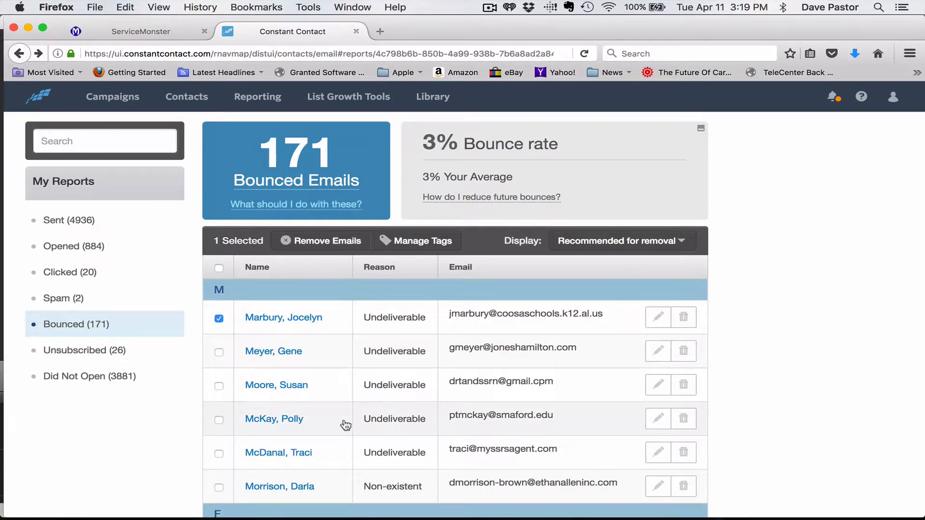
scroll(down, 3)
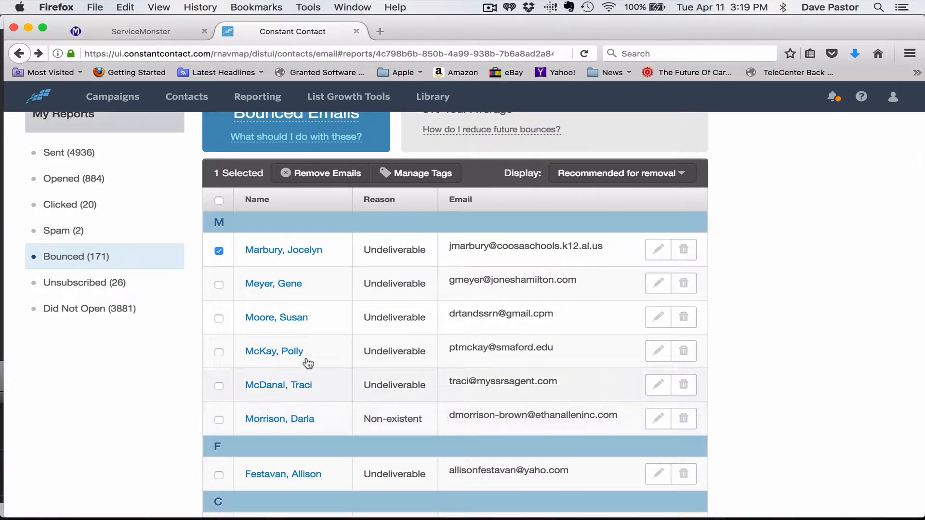
mouse_move(276, 318)
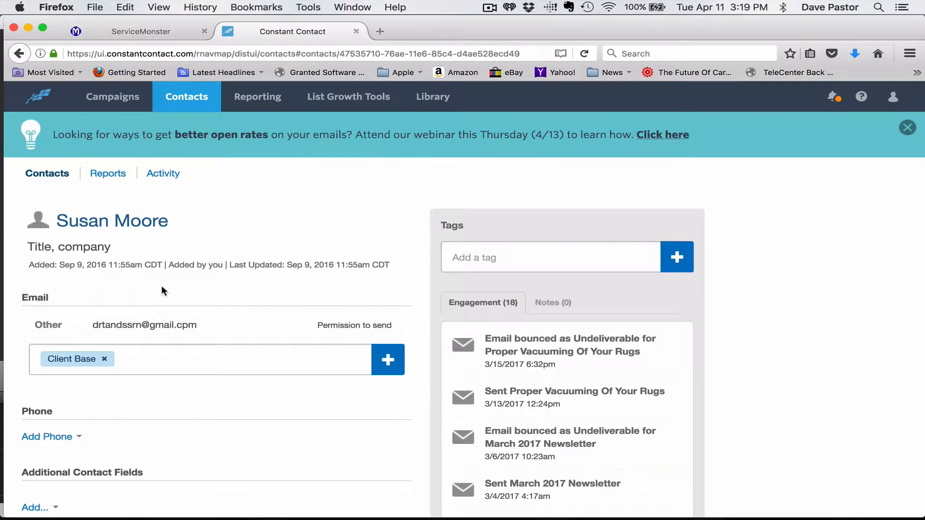
click(907, 126)
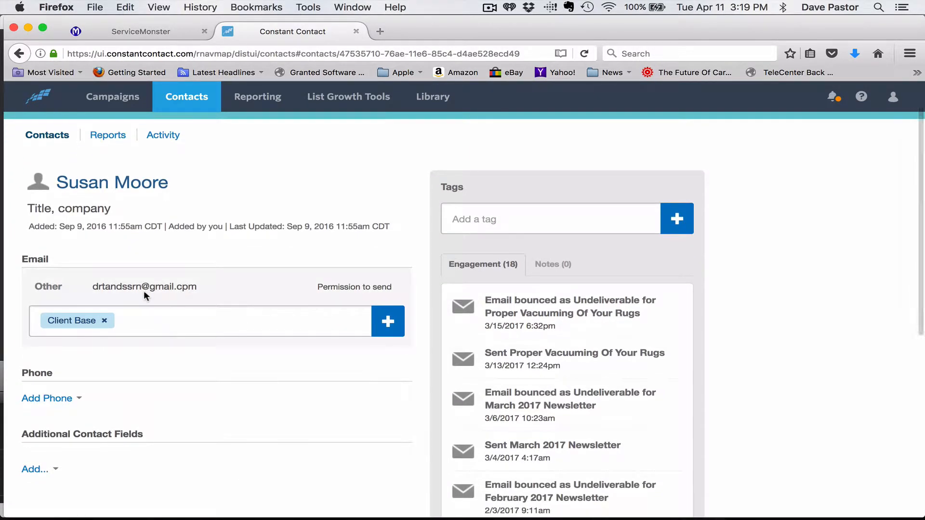
mouse_move(105, 290)
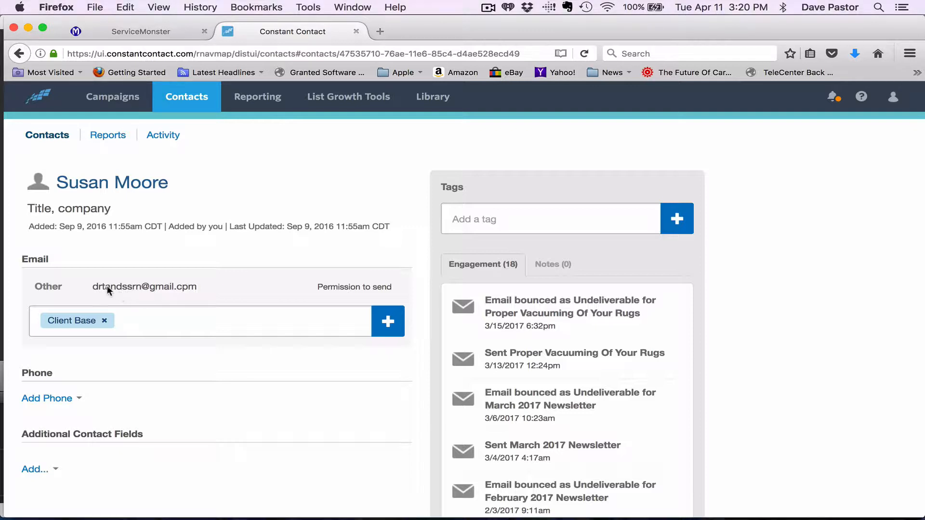
mouse_move(140, 197)
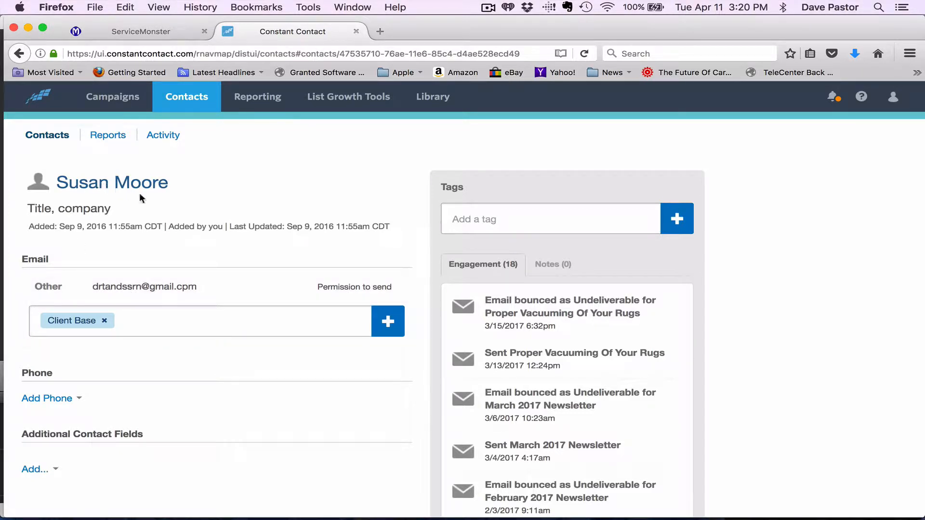
mouse_move(104, 274)
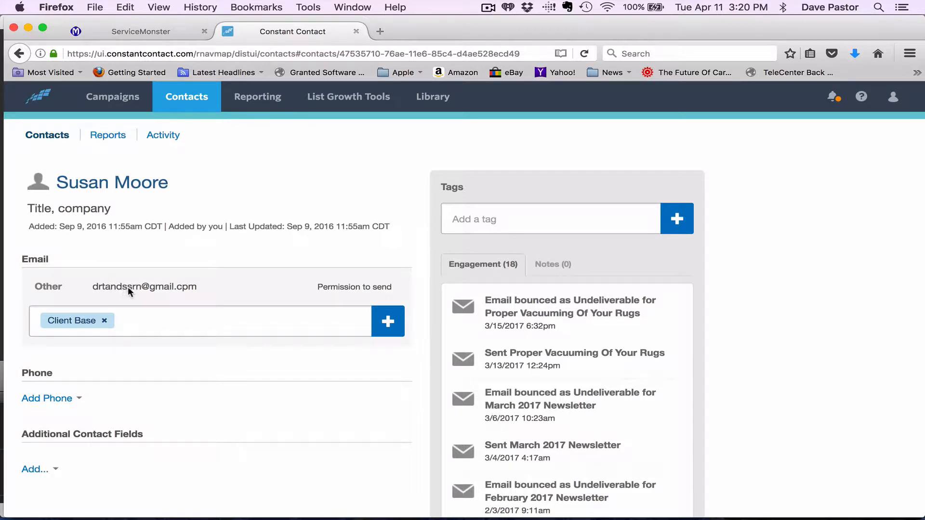
mouse_move(136, 294)
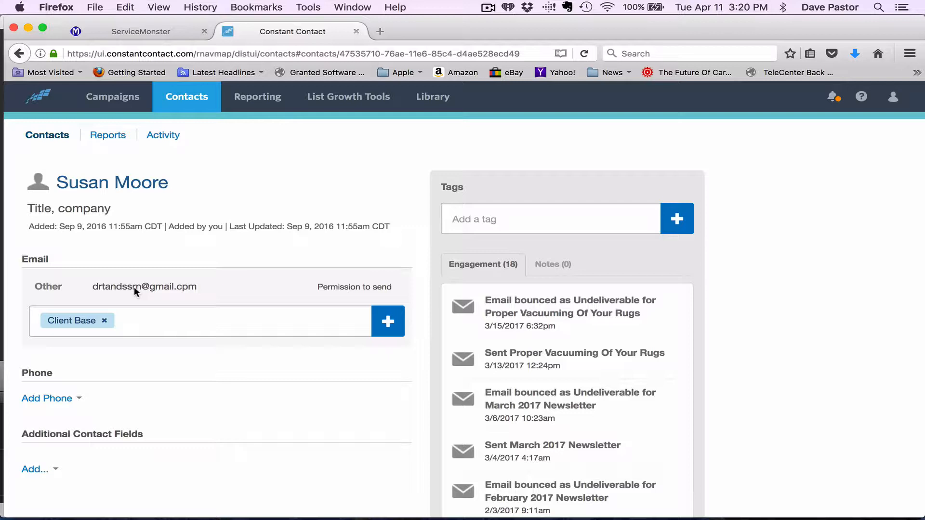
mouse_move(116, 292)
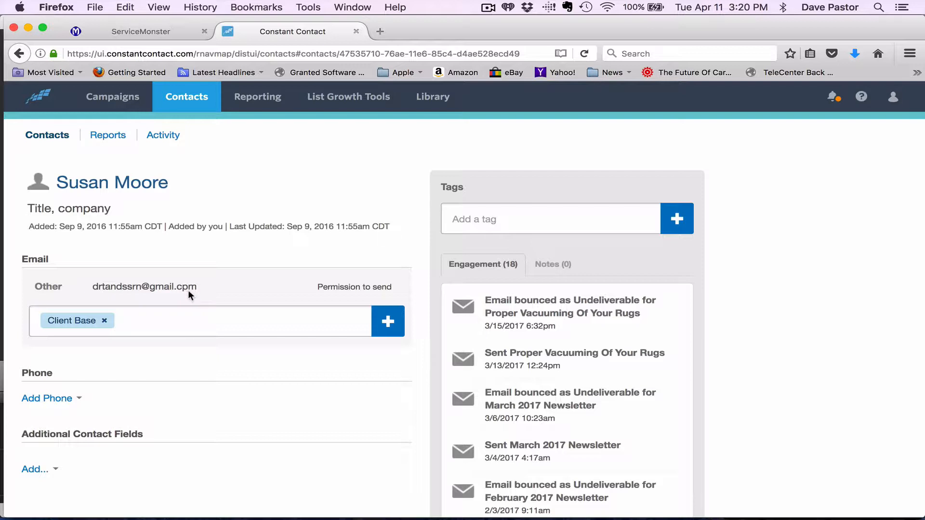
mouse_move(185, 293)
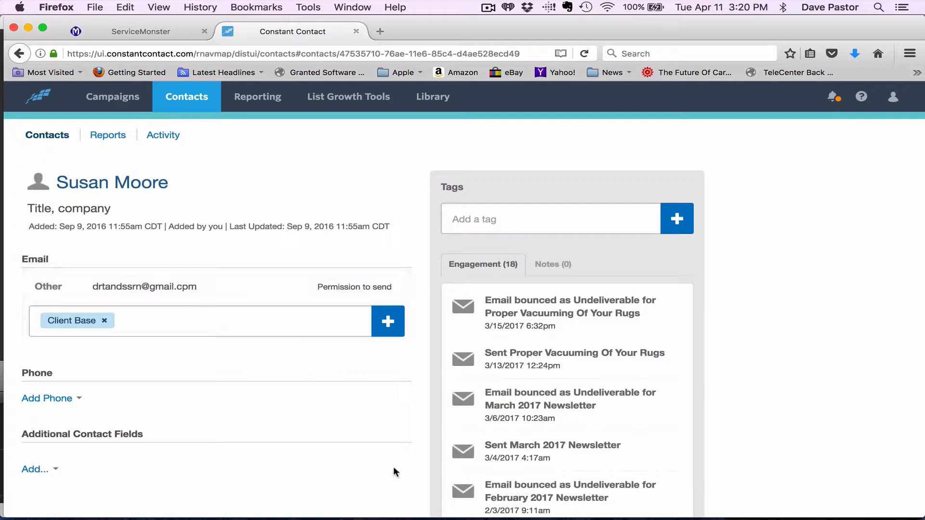
mouse_move(359, 492)
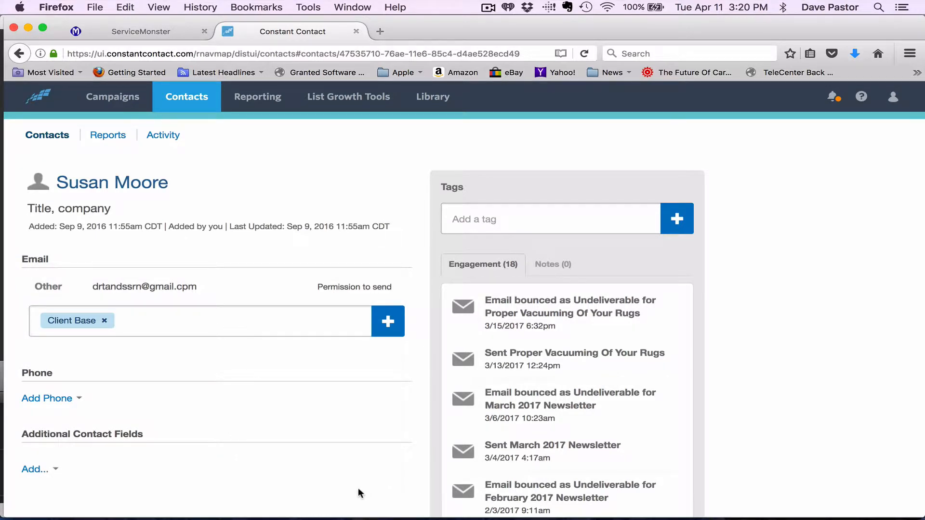
mouse_move(450, 461)
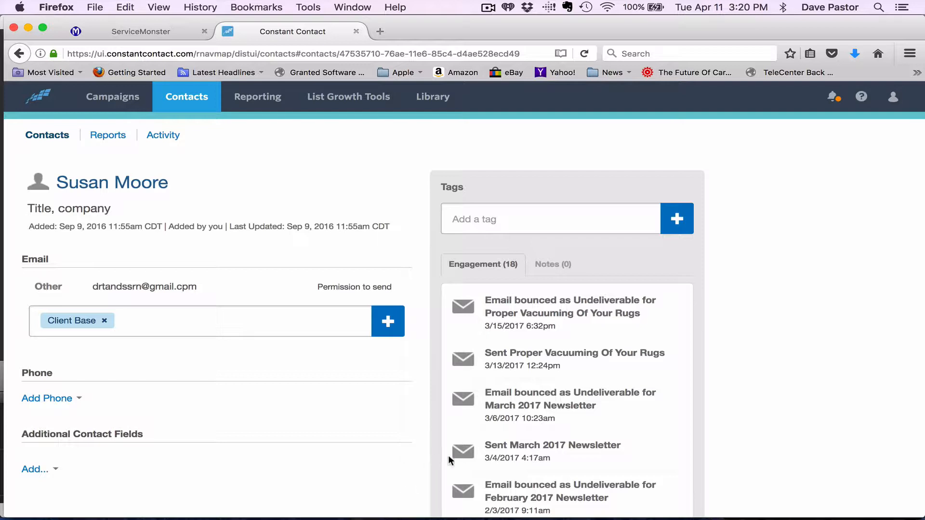
scroll(down, 3)
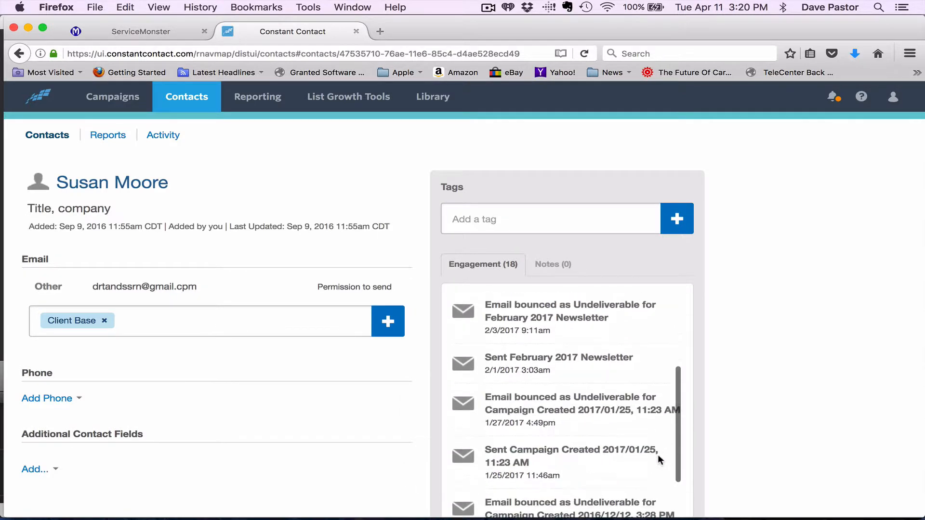
scroll(down, 3)
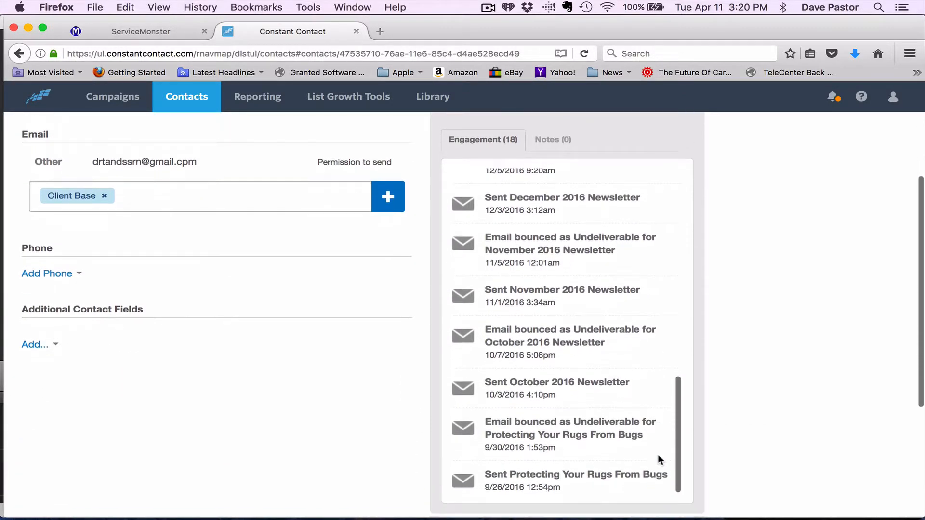
scroll(down, 3)
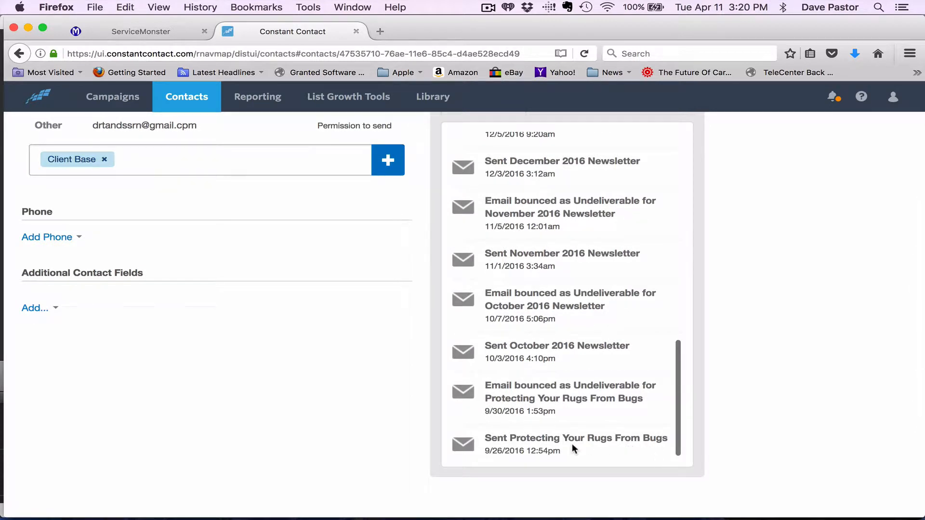
mouse_move(572, 375)
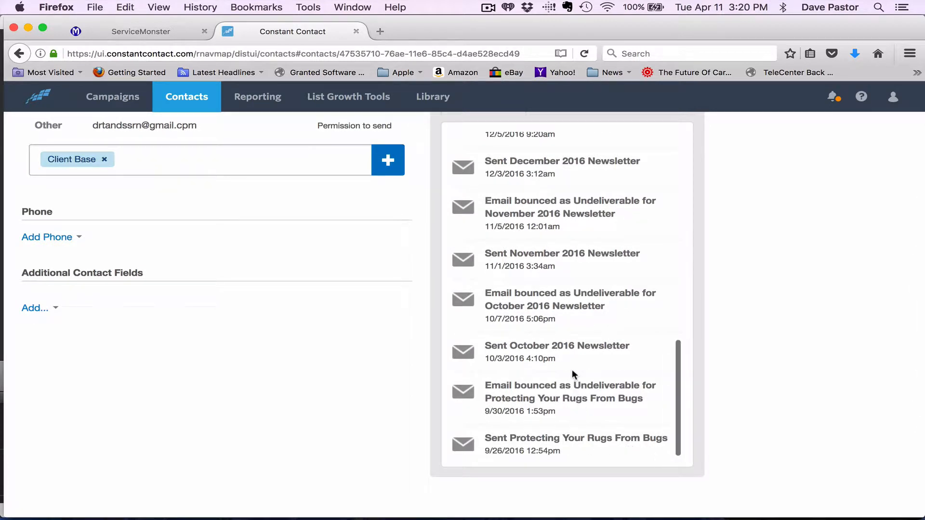
mouse_move(572, 244)
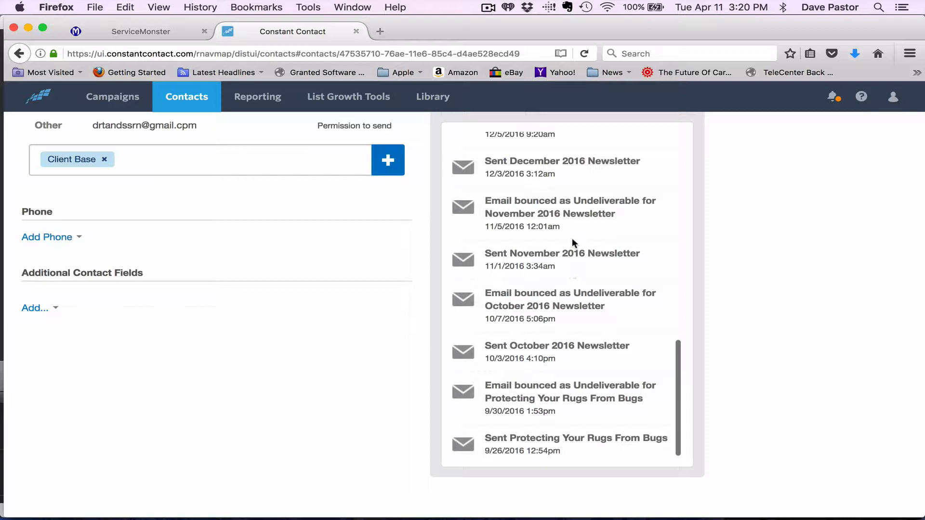
scroll(up, 3)
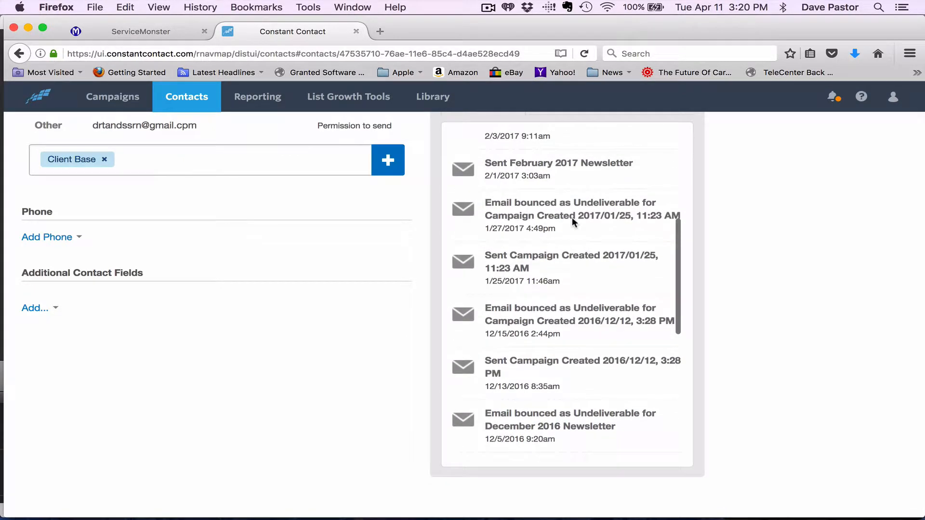
scroll(up, 3)
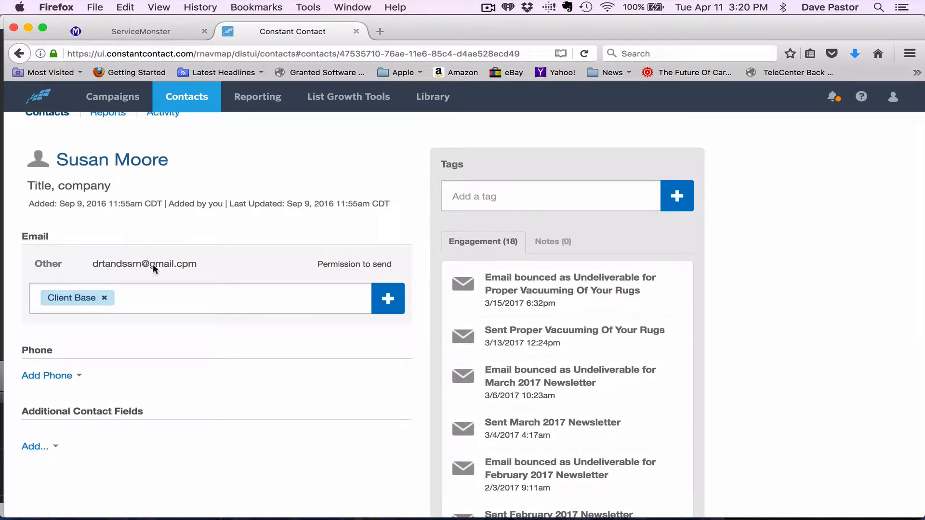
click(144, 263)
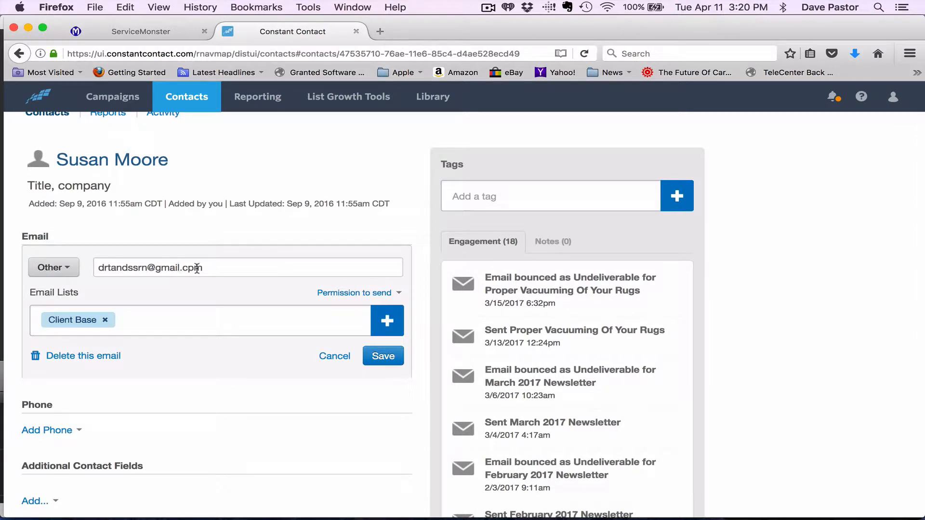
click(247, 267)
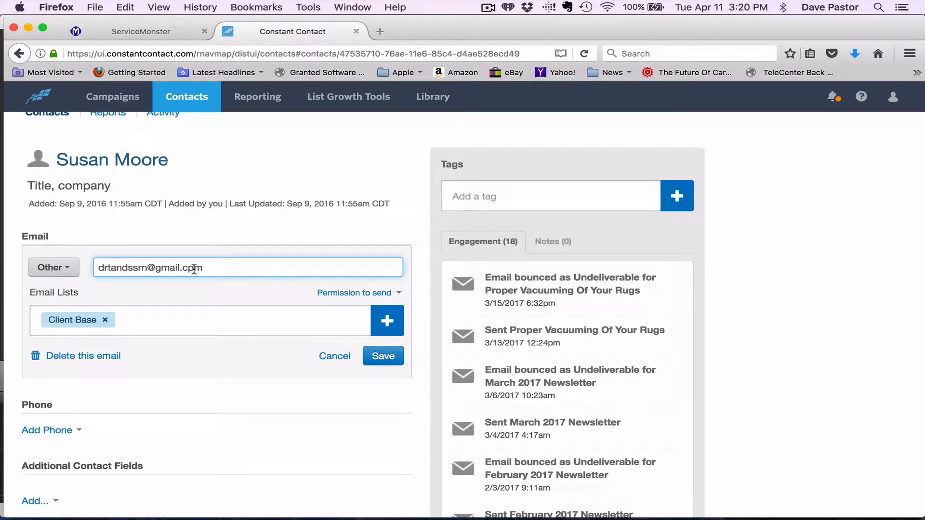
key(Backspace)
text(o)
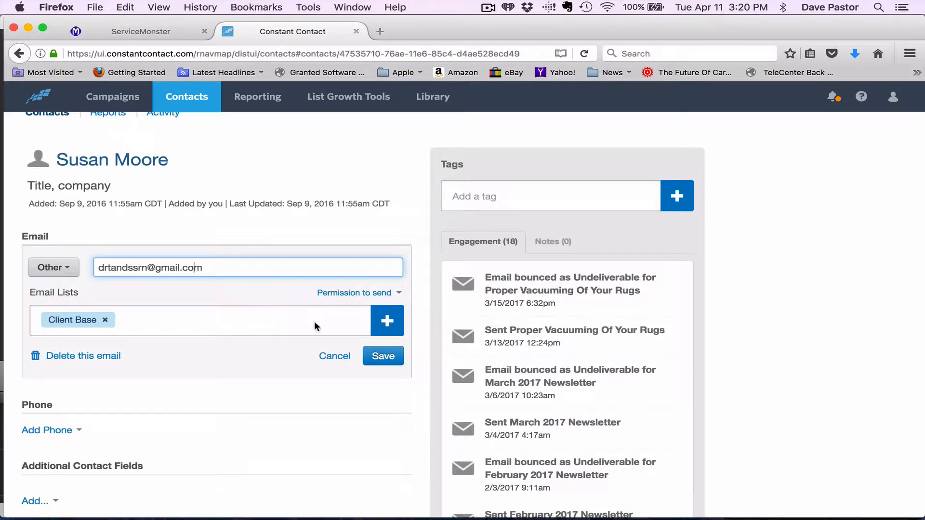
click(382, 355)
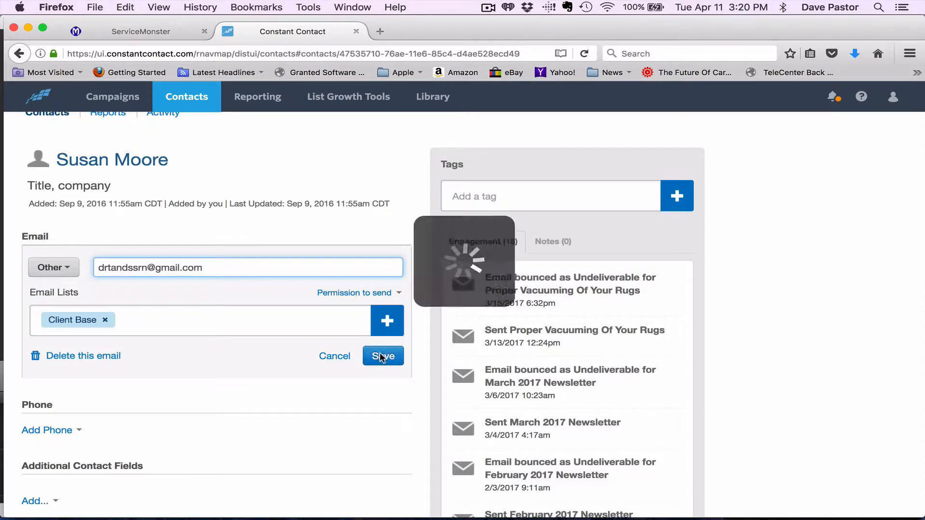
click(382, 356)
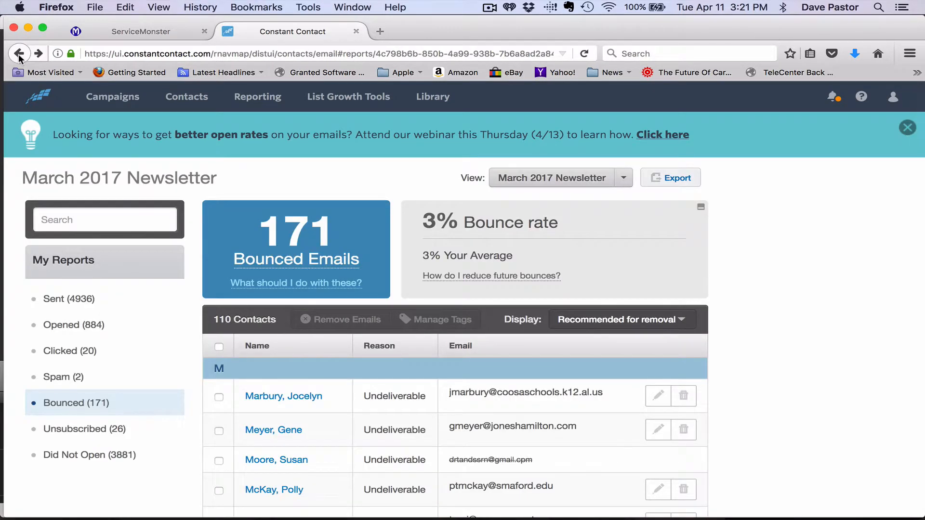
scroll(down, 3)
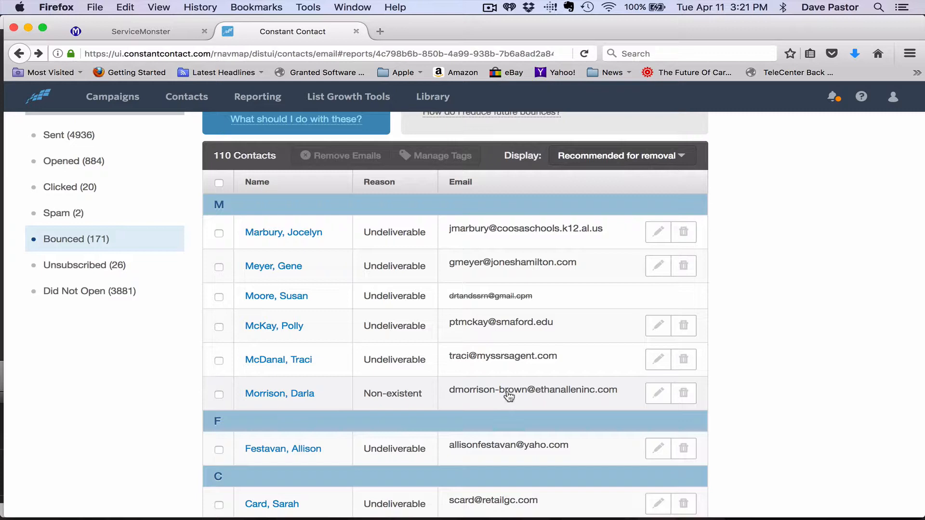
mouse_move(279, 393)
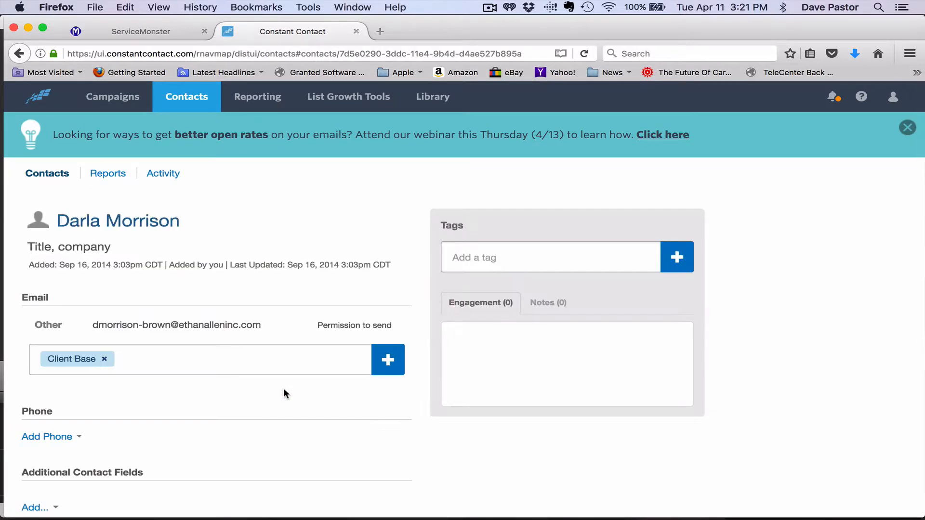
click(480, 303)
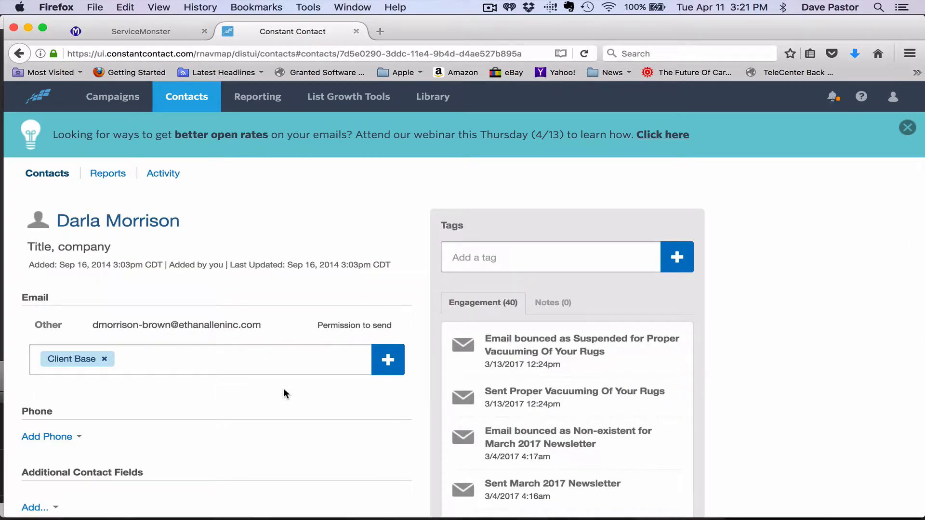
mouse_move(526, 423)
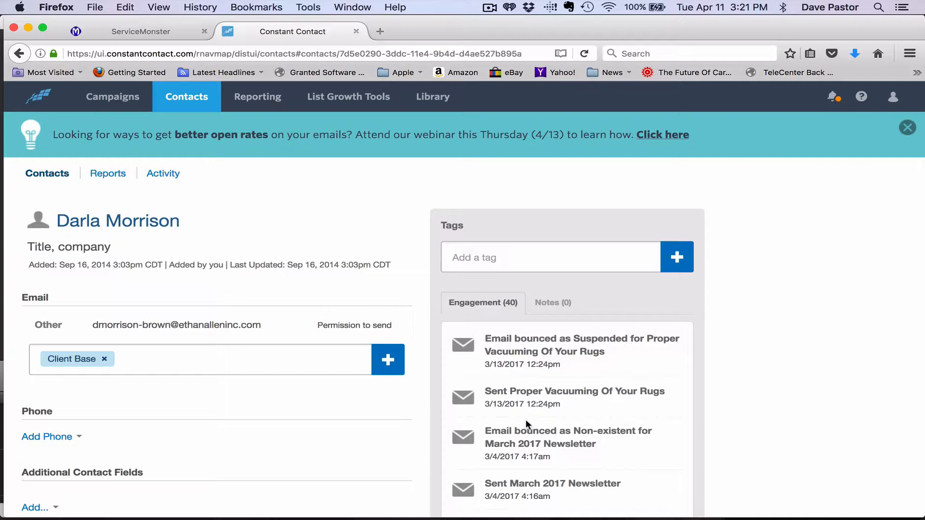
scroll(down, 3)
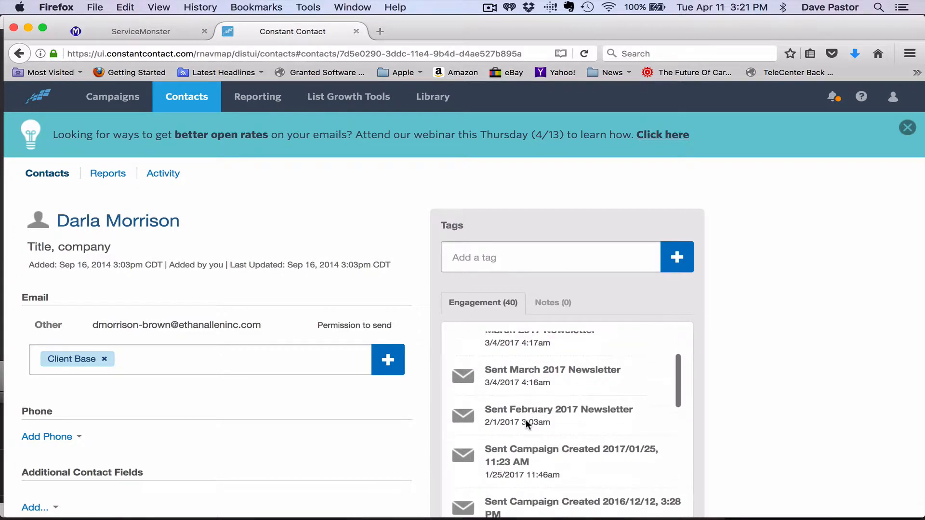
scroll(down, 3)
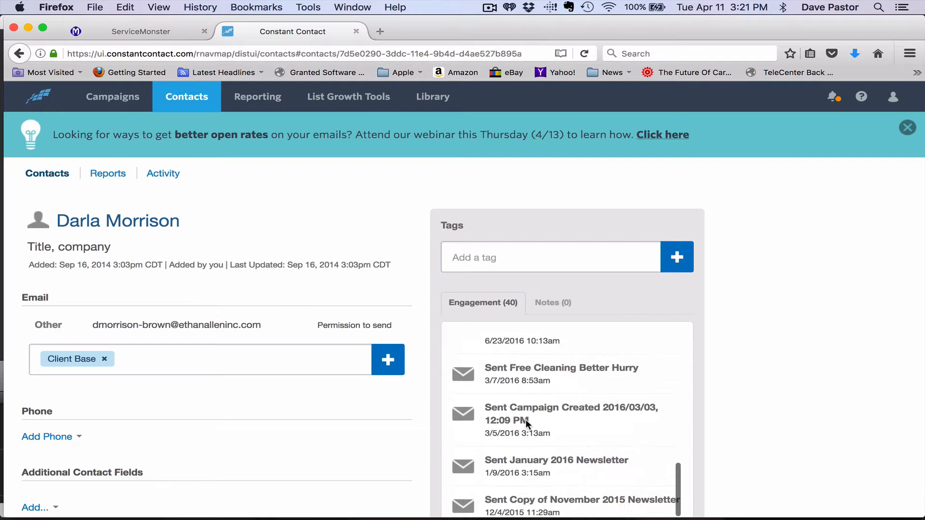
scroll(down, 3)
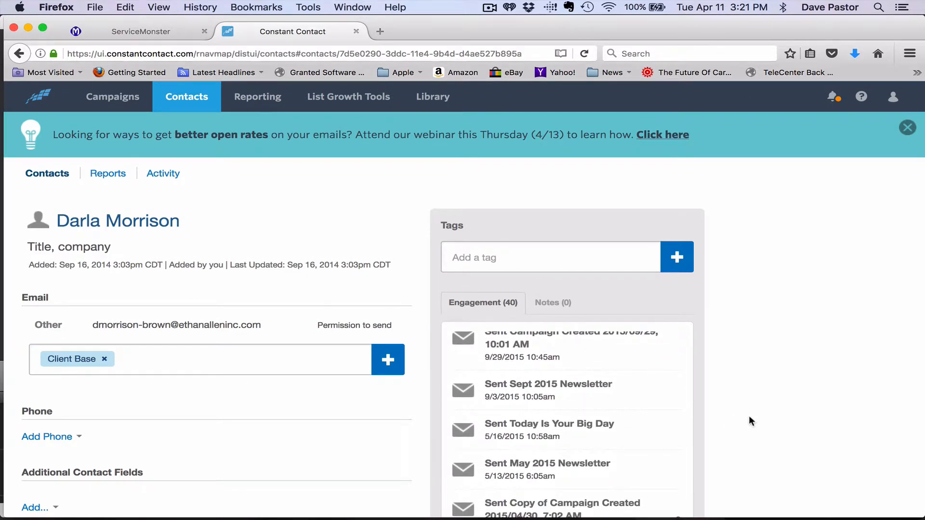
scroll(down, 3)
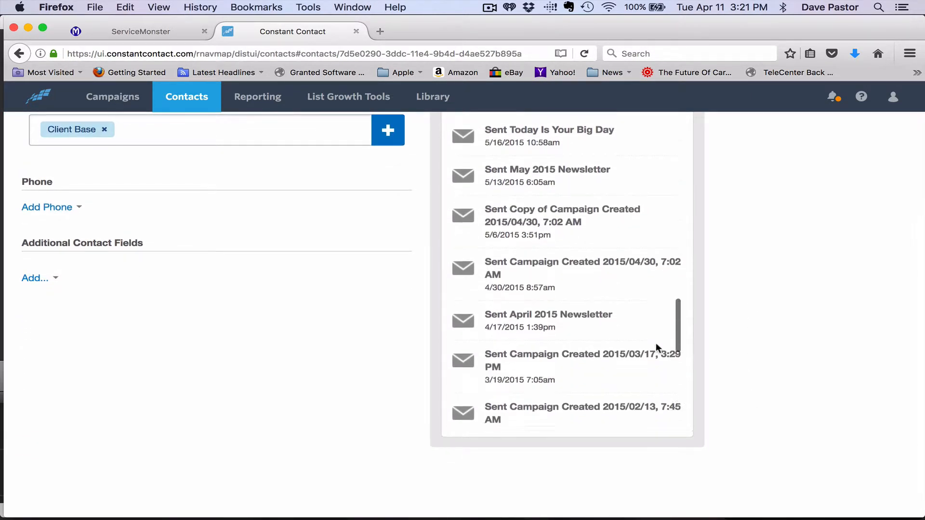
scroll(down, 3)
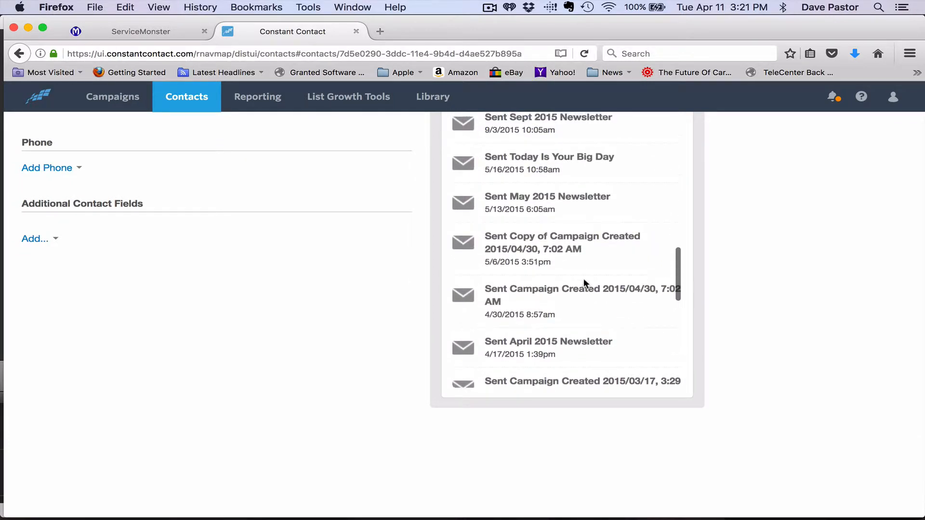
scroll(down, 3)
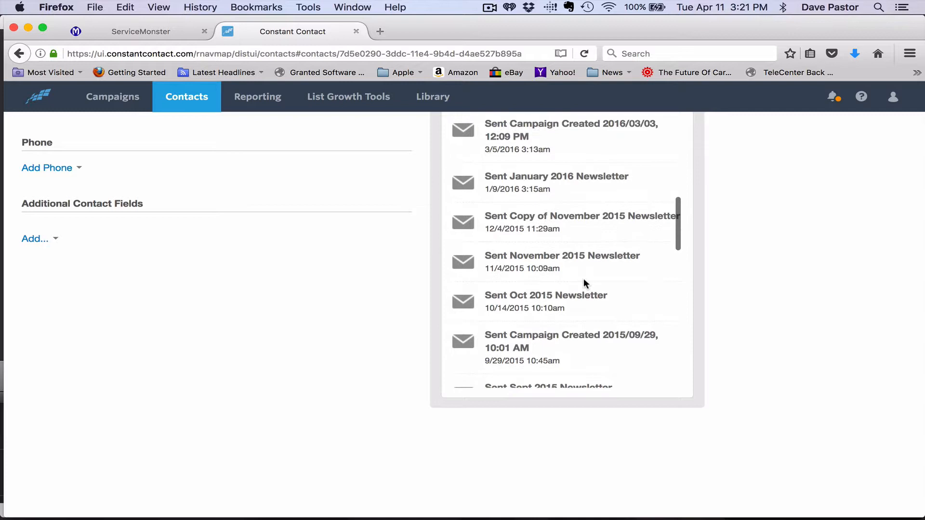
scroll(up, 3)
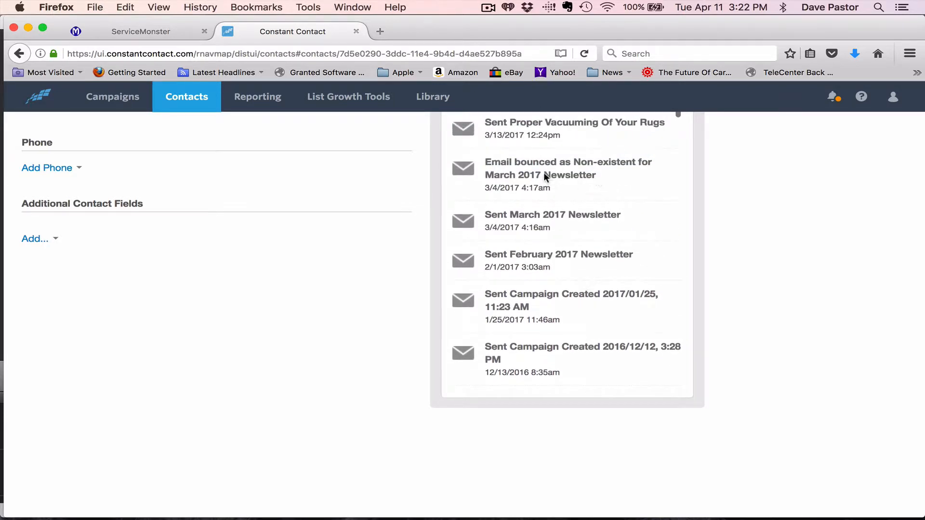
mouse_move(519, 181)
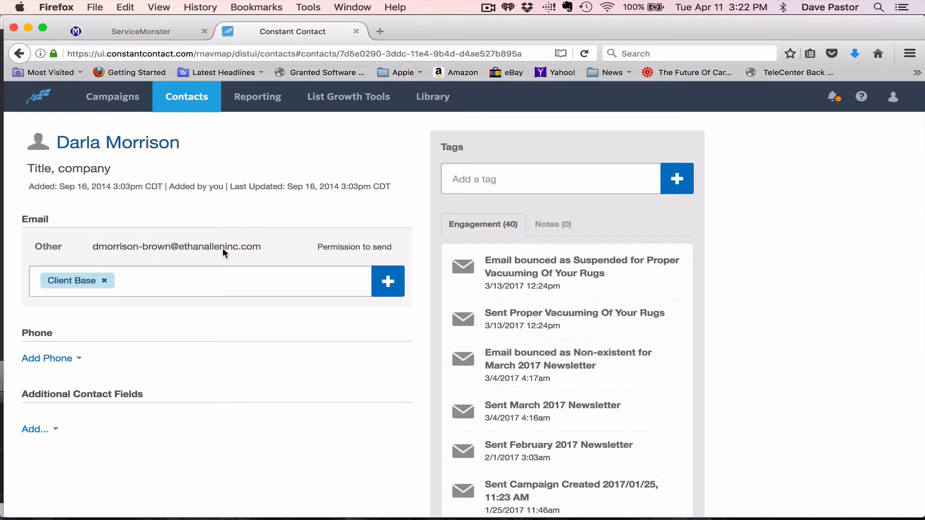
mouse_move(252, 257)
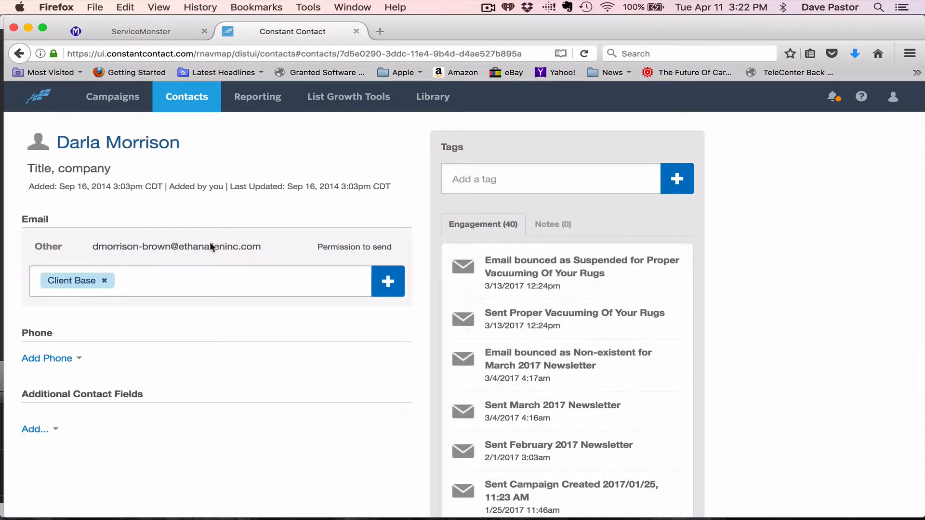
click(176, 247)
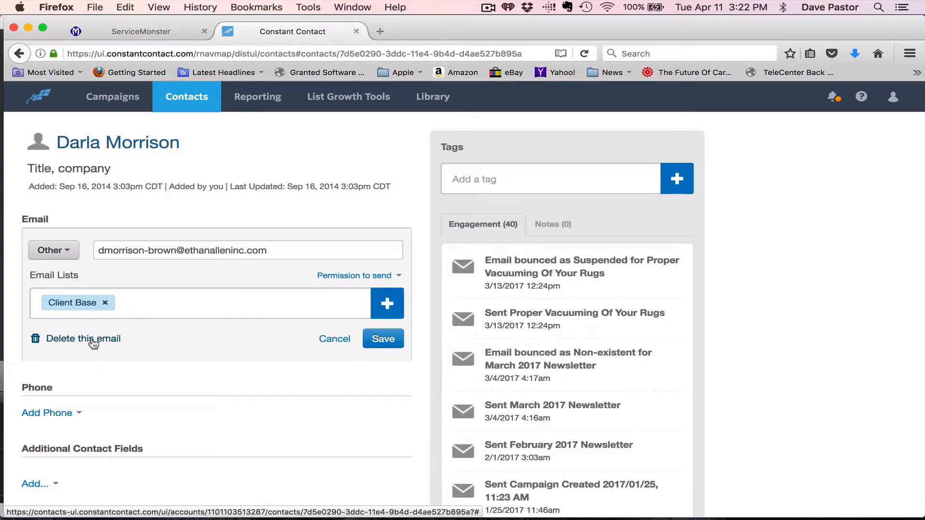
click(83, 339)
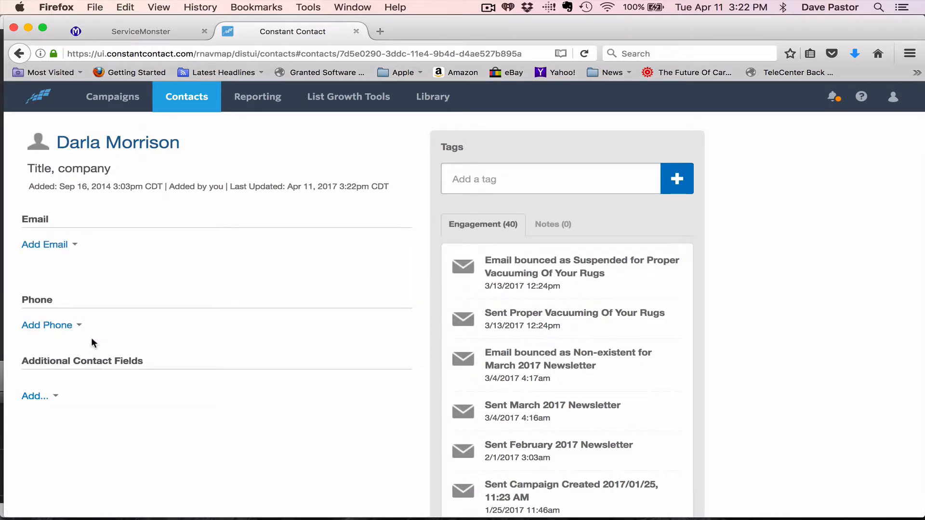
mouse_move(112, 96)
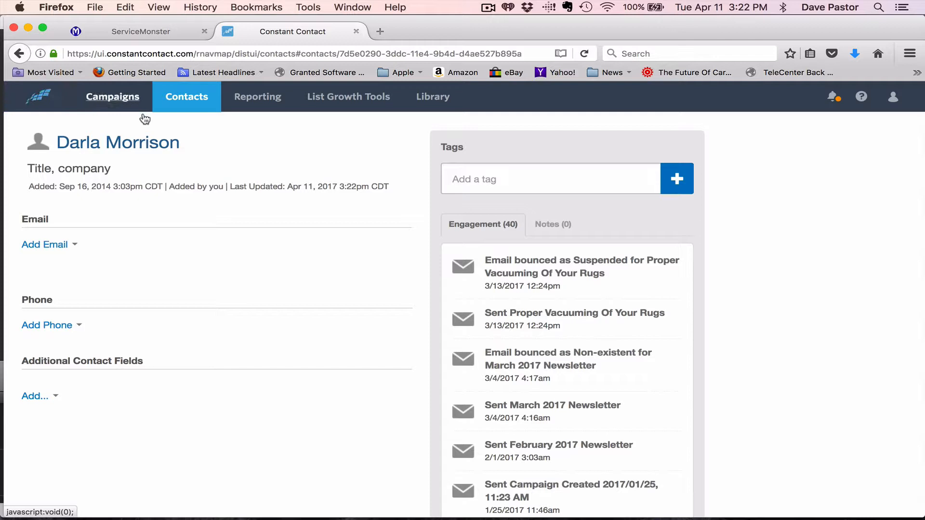
click(112, 97)
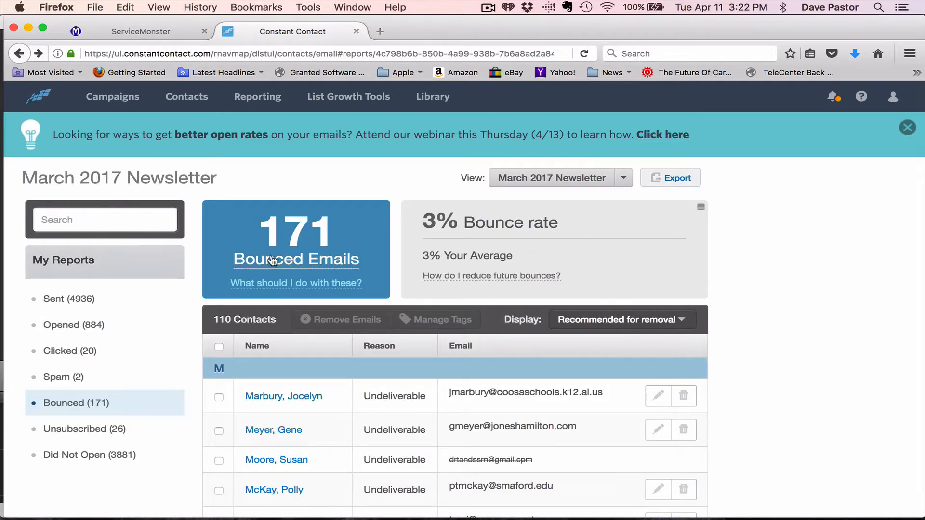
scroll(down, 3)
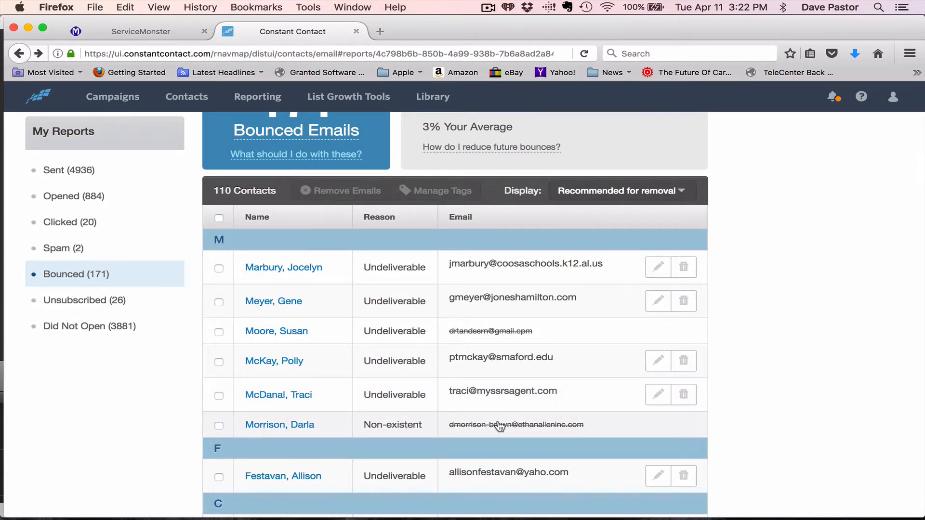
mouse_move(499, 431)
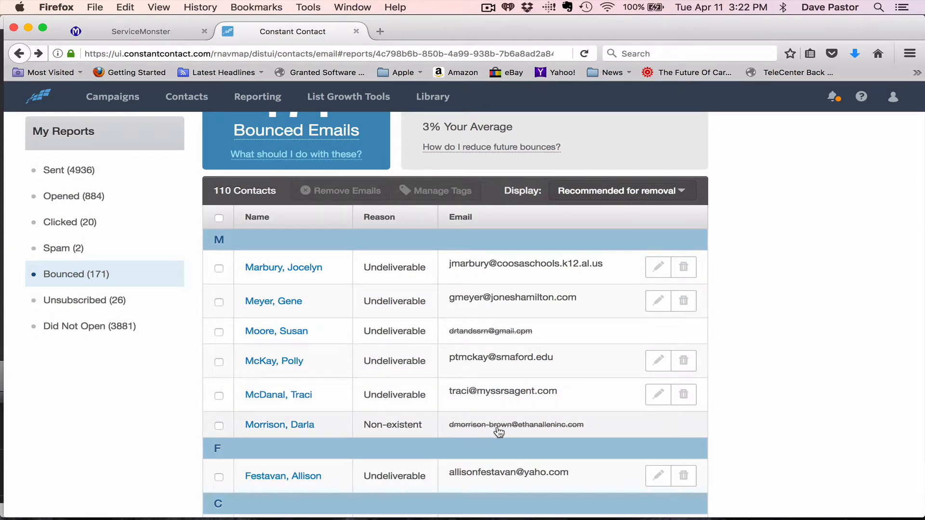
mouse_move(504, 423)
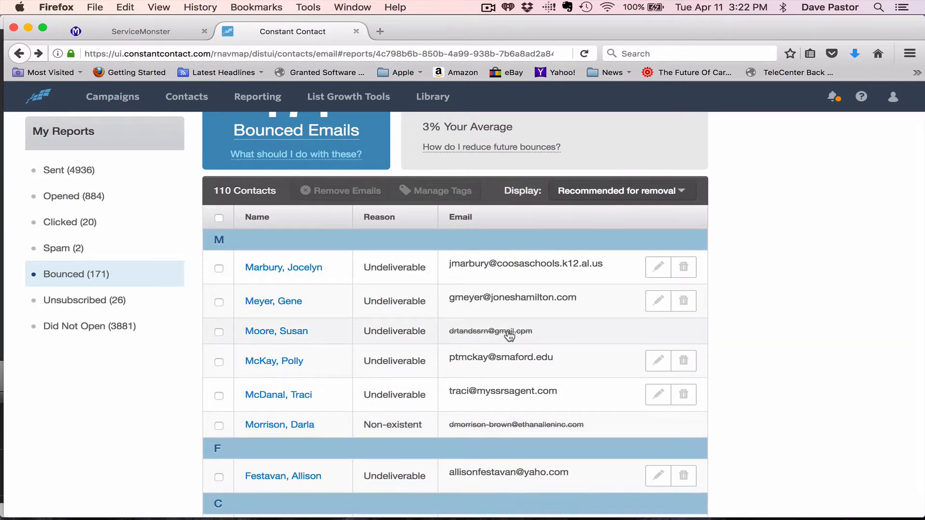
mouse_move(496, 337)
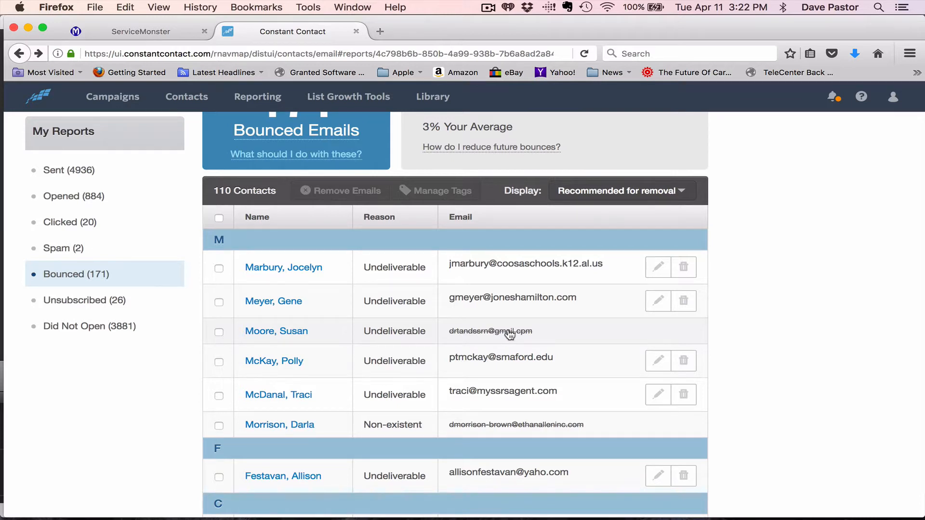
mouse_move(405, 285)
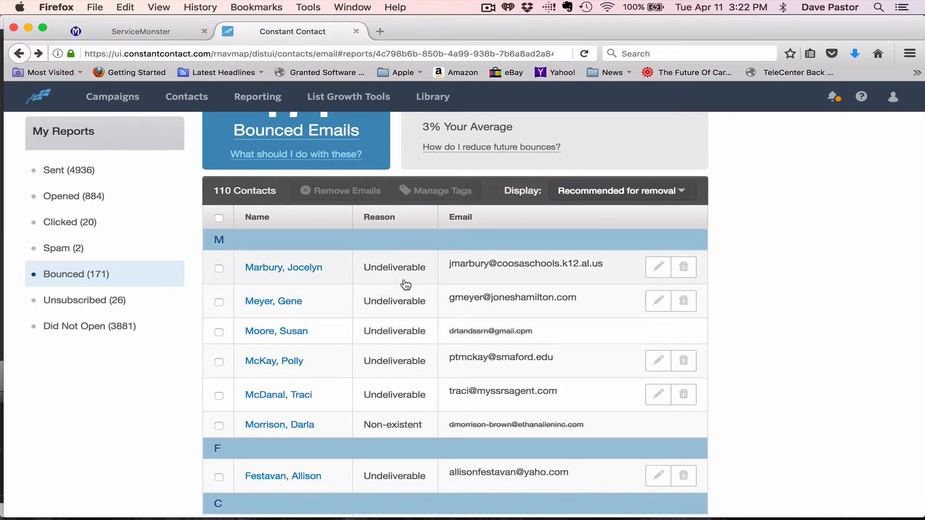
mouse_move(530, 269)
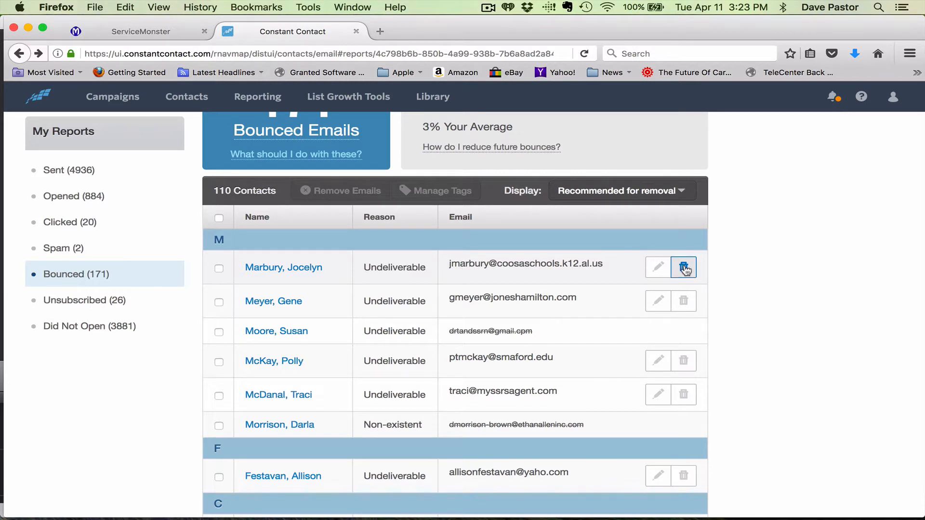
click(684, 267)
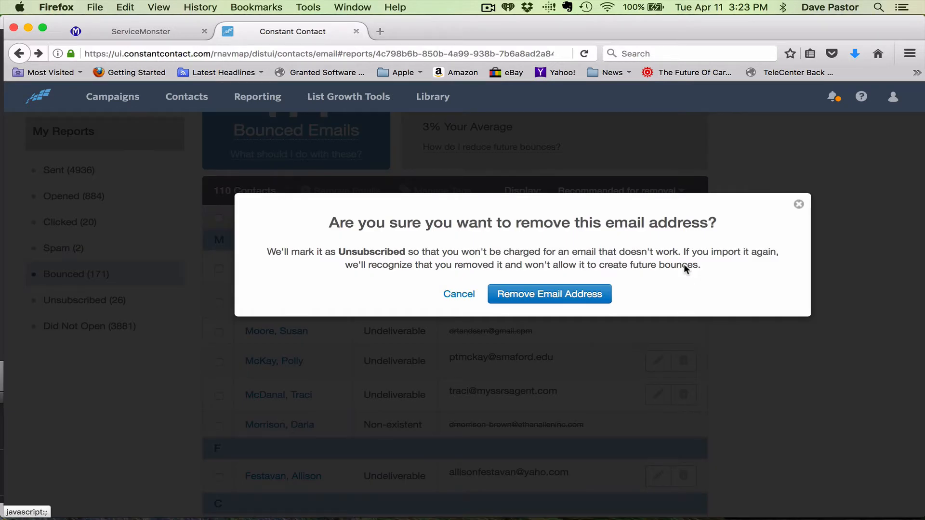
mouse_move(494, 264)
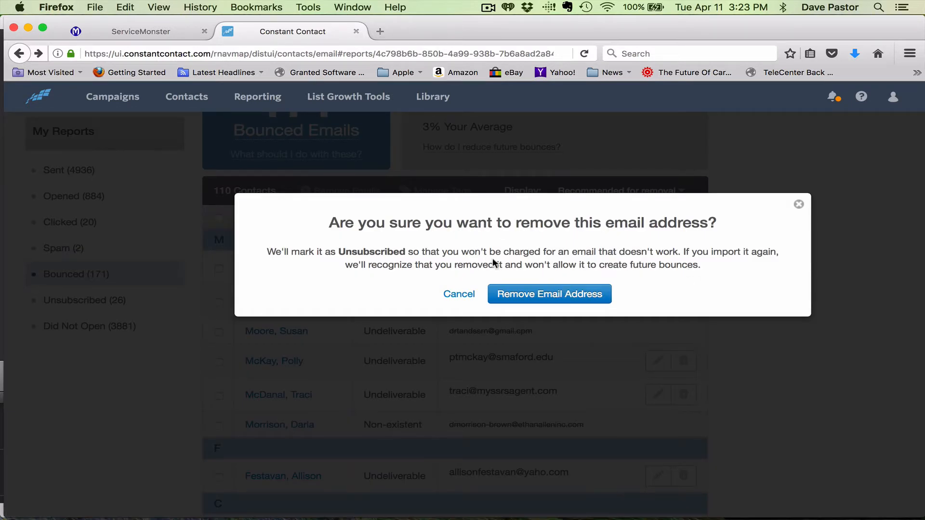
mouse_move(593, 265)
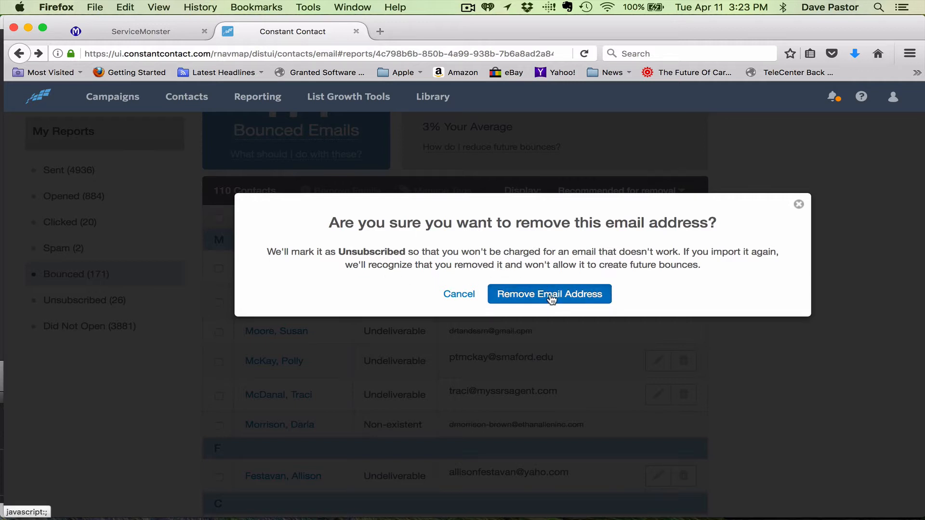
click(549, 294)
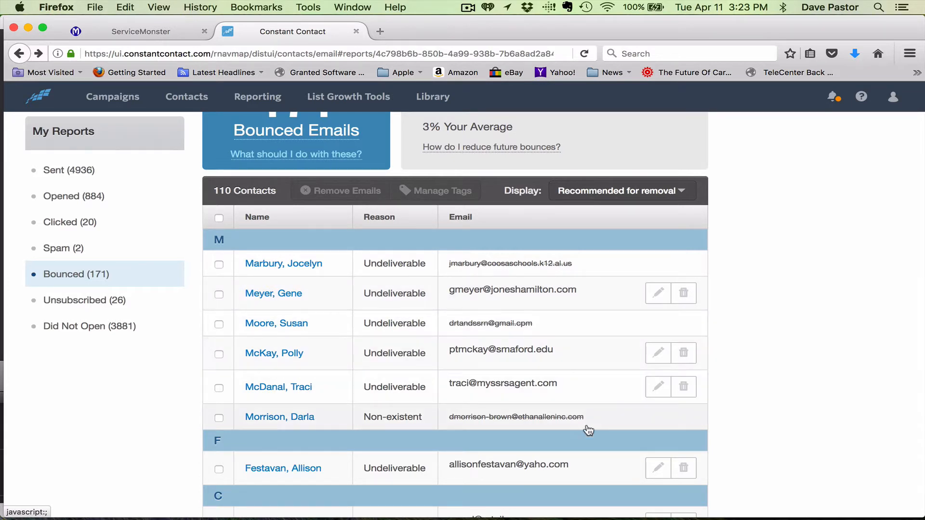
scroll(down, 3)
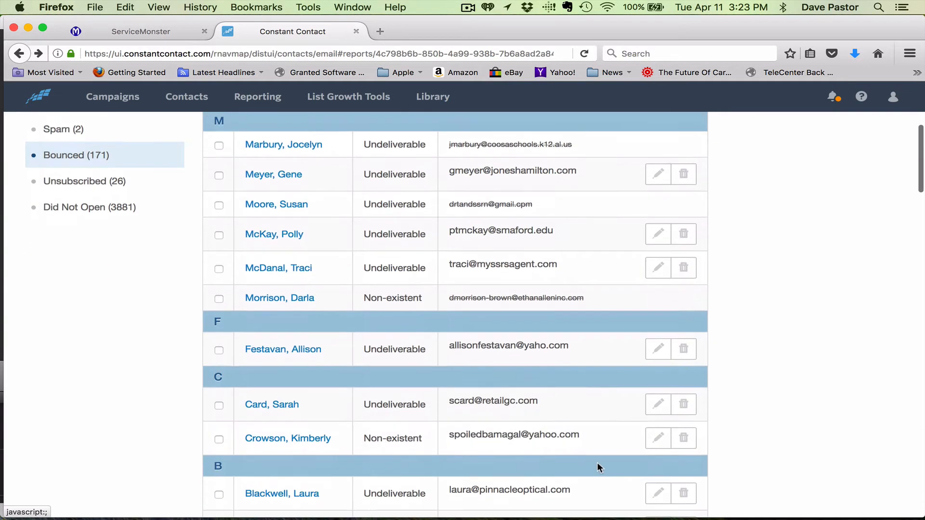
scroll(down, 3)
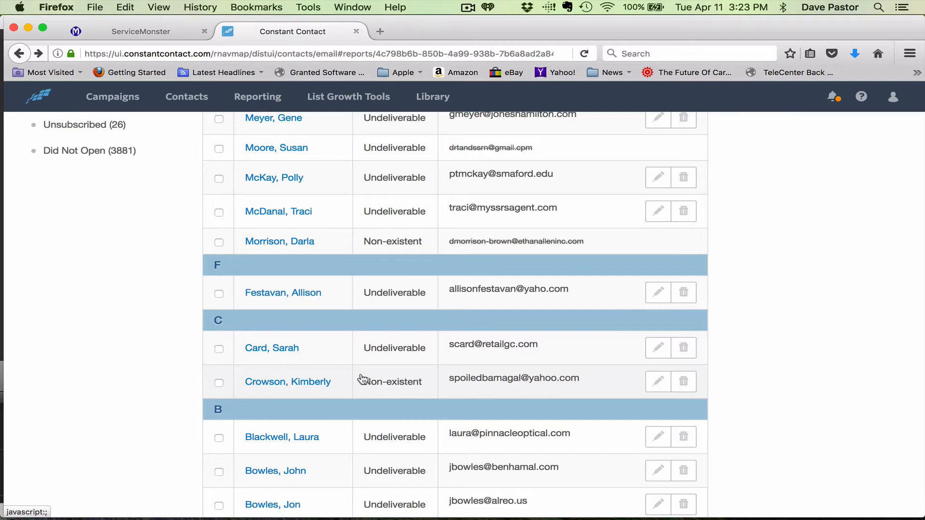
scroll(down, 3)
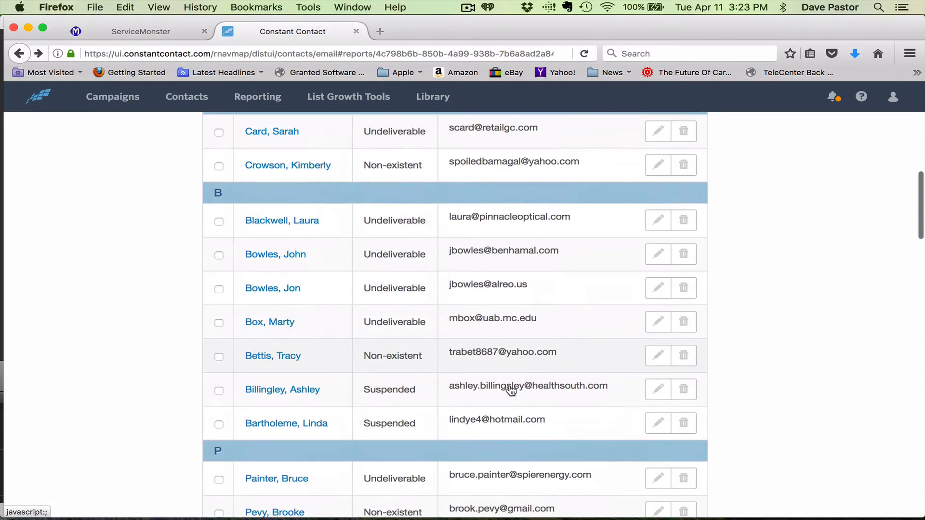
scroll(down, 3)
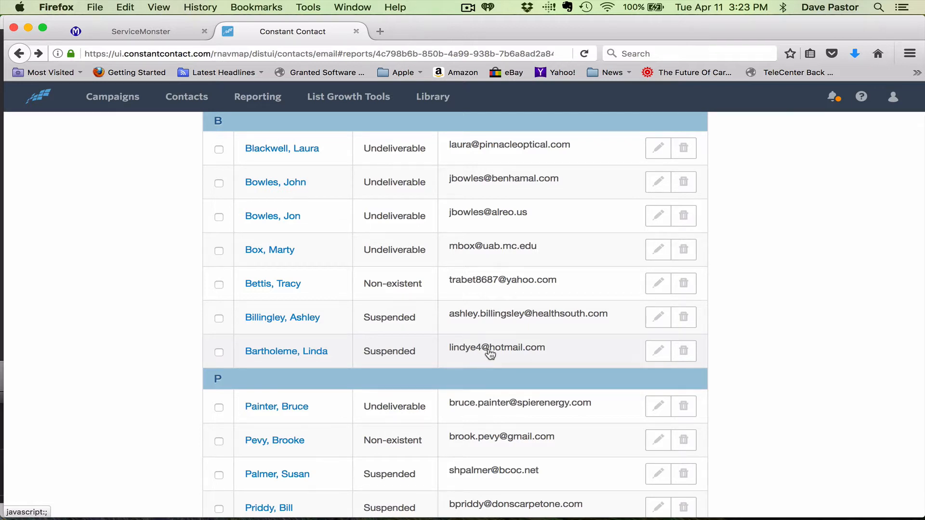
mouse_move(501, 354)
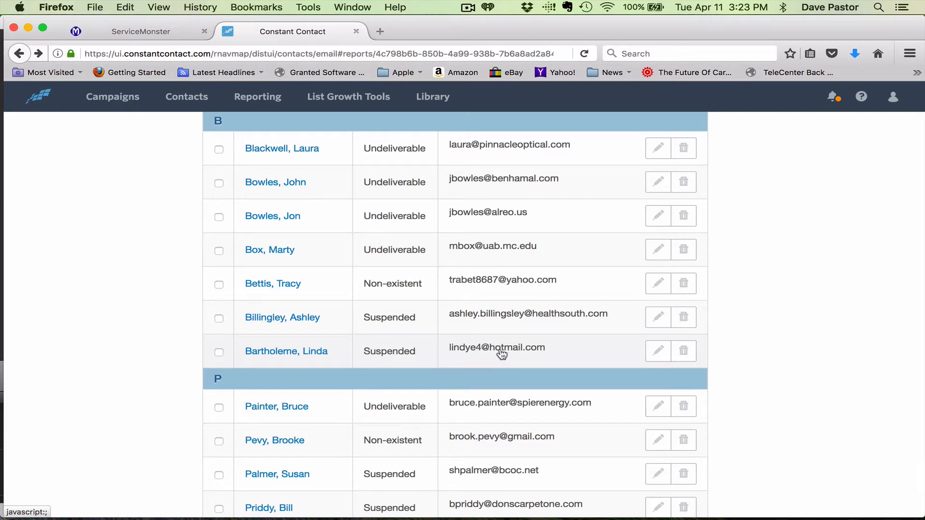
mouse_move(386, 411)
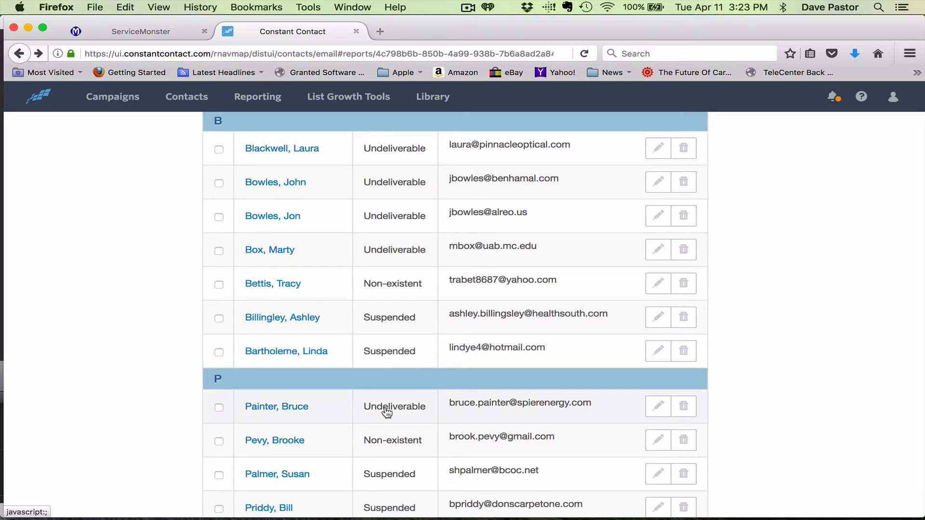
scroll(down, 3)
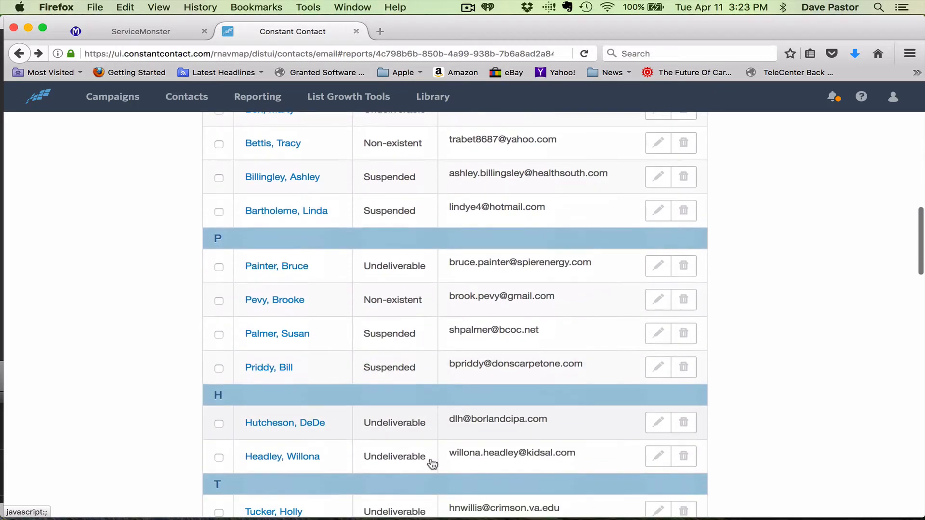
scroll(down, 3)
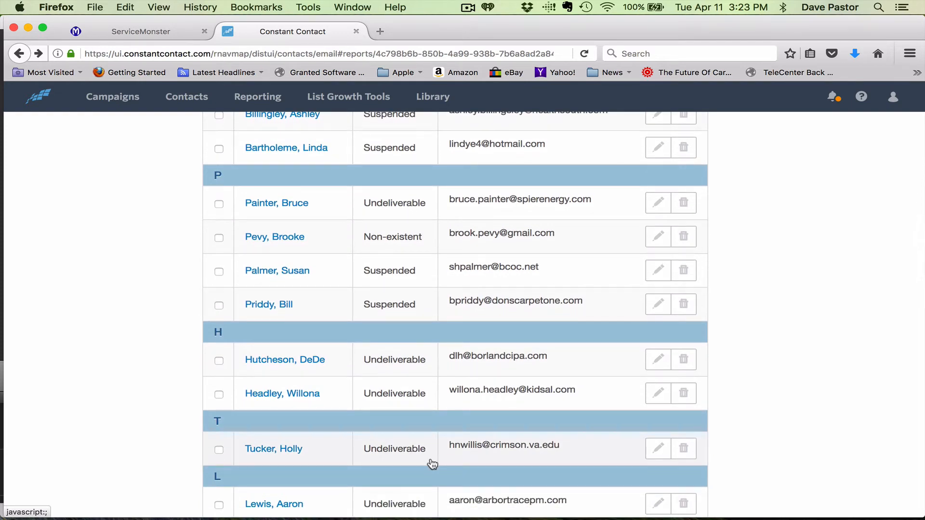
scroll(down, 3)
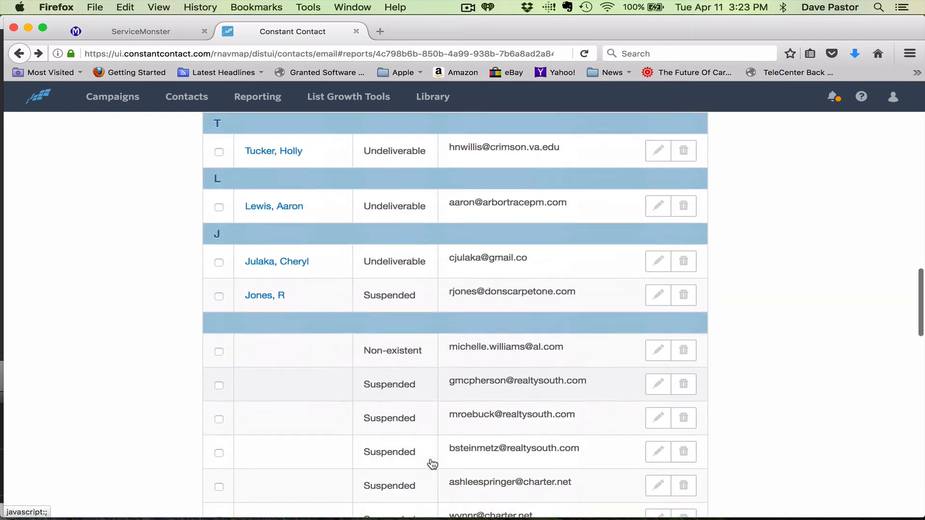
scroll(down, 3)
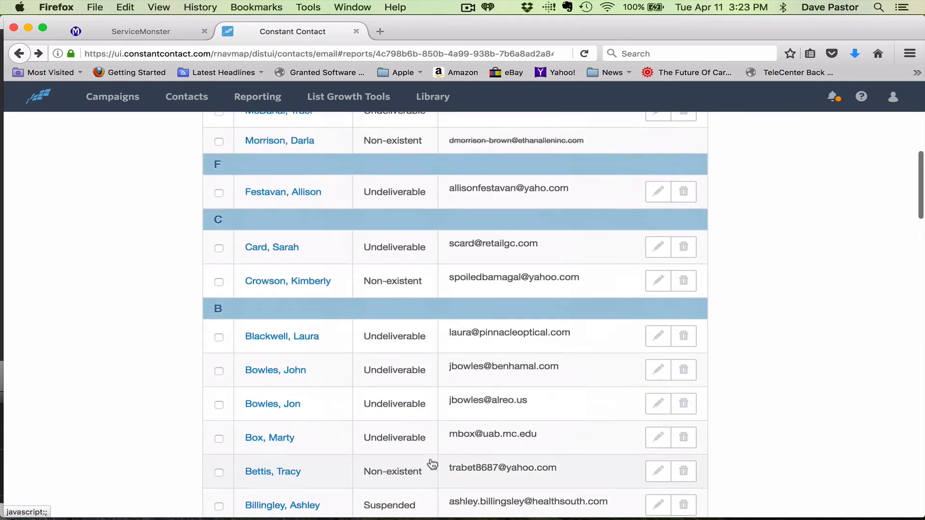
scroll(down, 3)
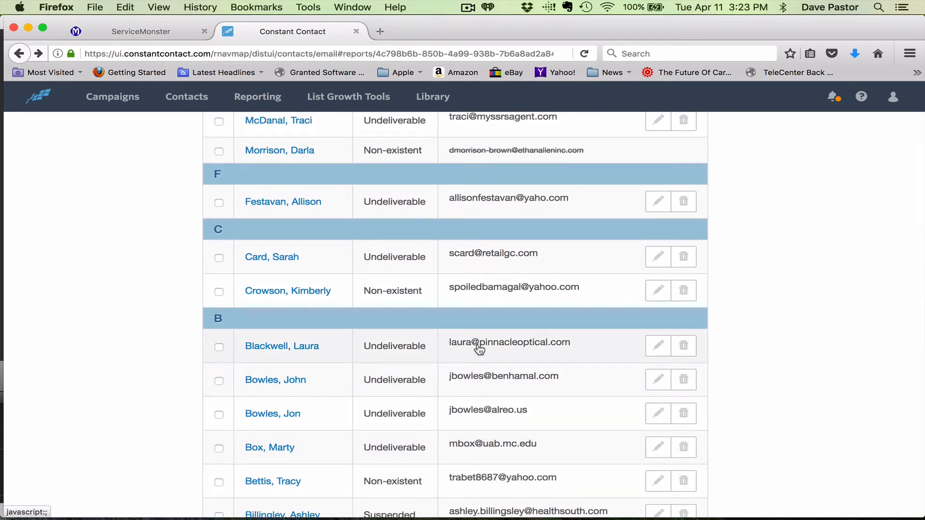
mouse_move(501, 352)
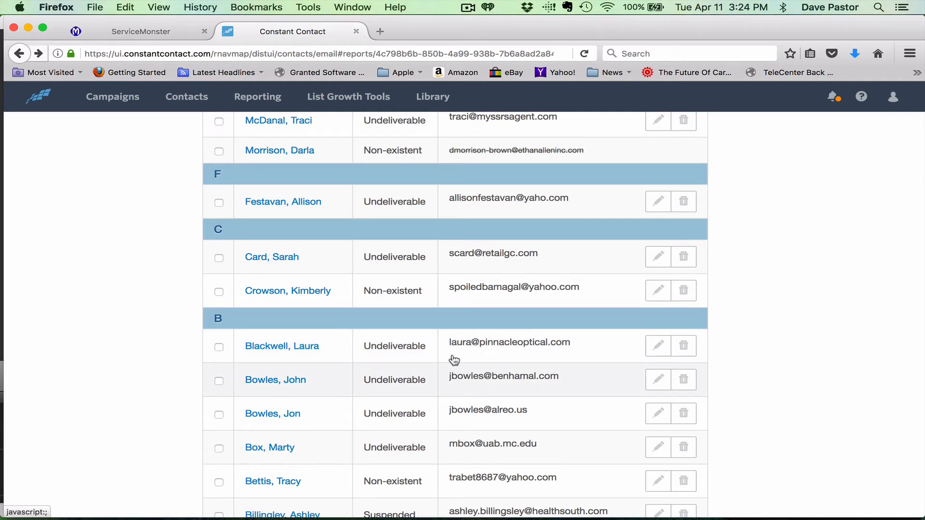
mouse_move(454, 437)
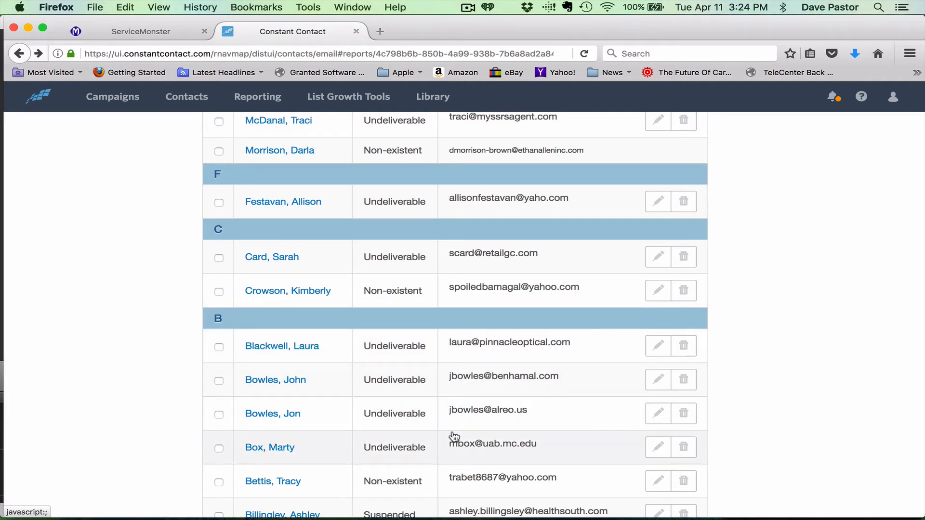
mouse_move(436, 424)
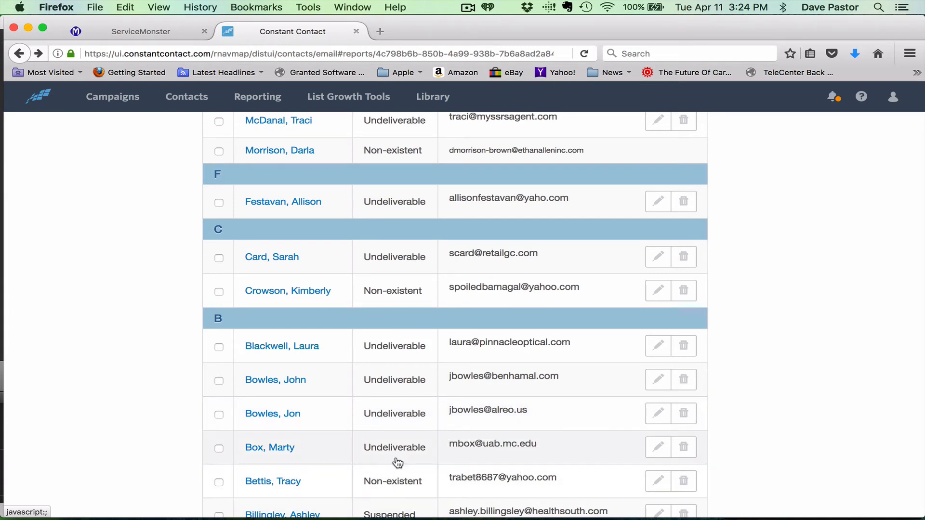
mouse_move(422, 445)
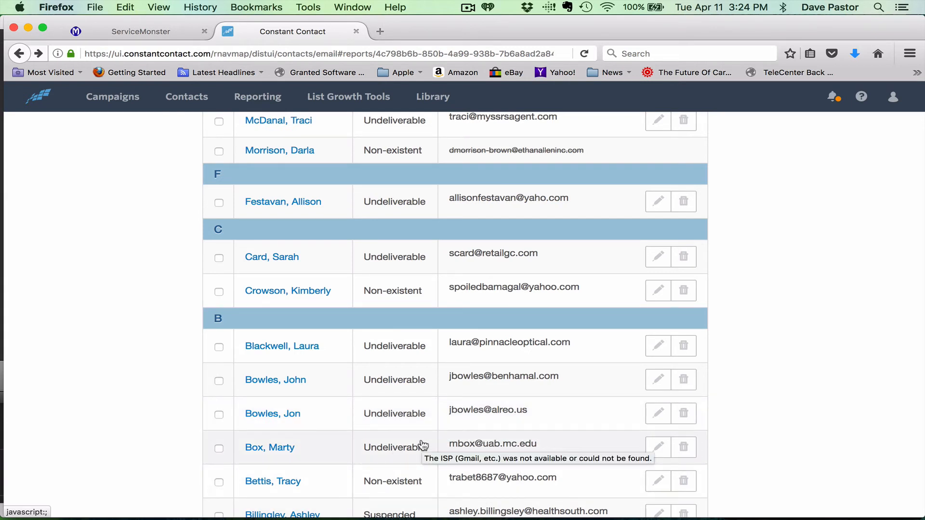
scroll(down, 3)
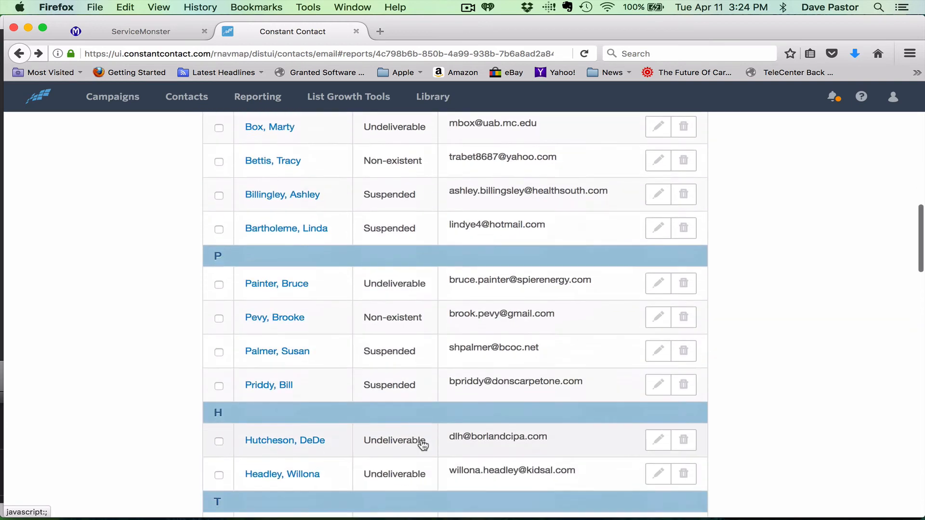
scroll(down, 3)
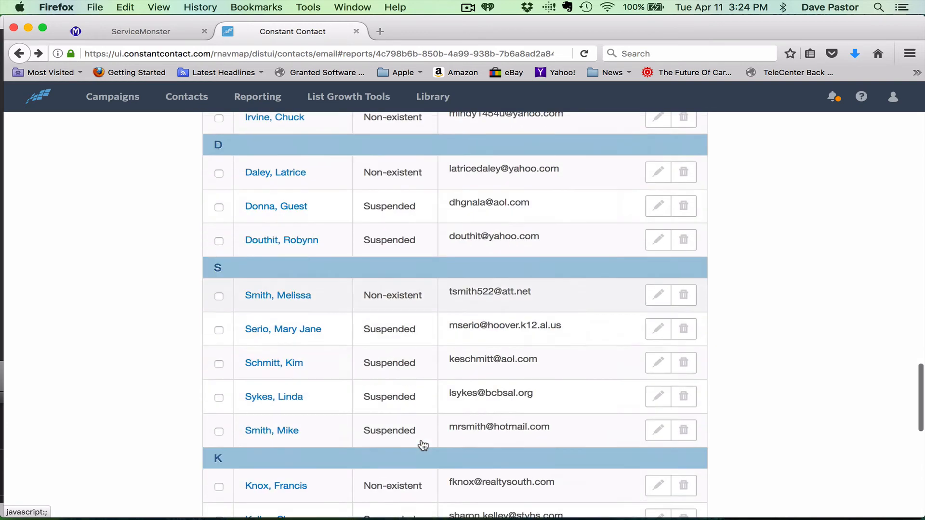
scroll(down, 3)
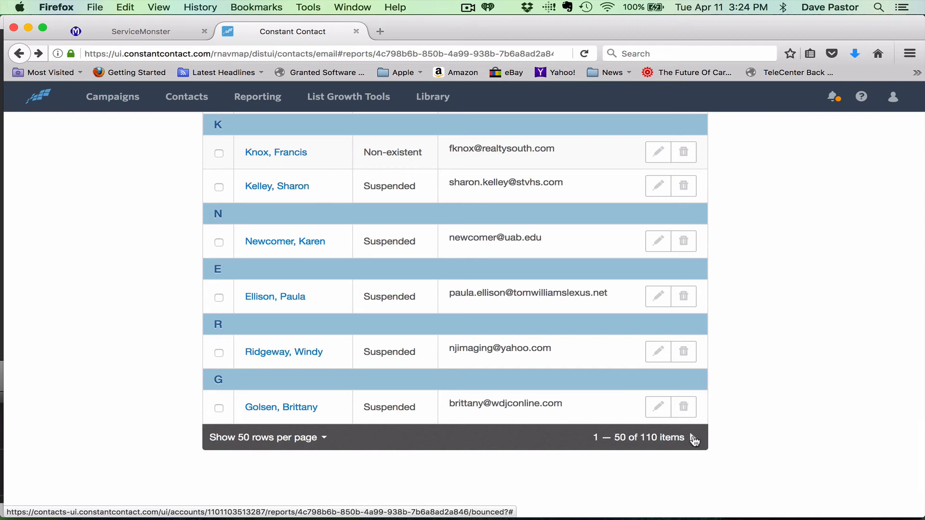
scroll(down, 3)
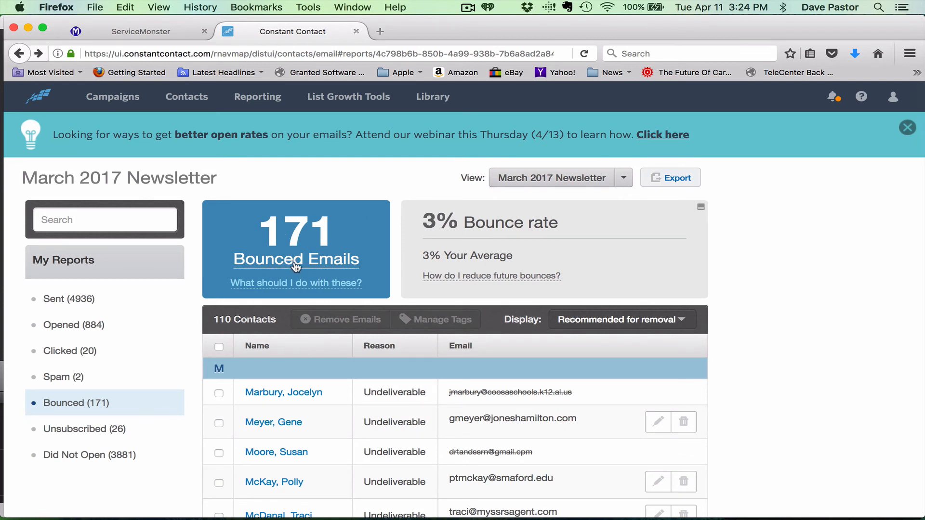
mouse_move(289, 289)
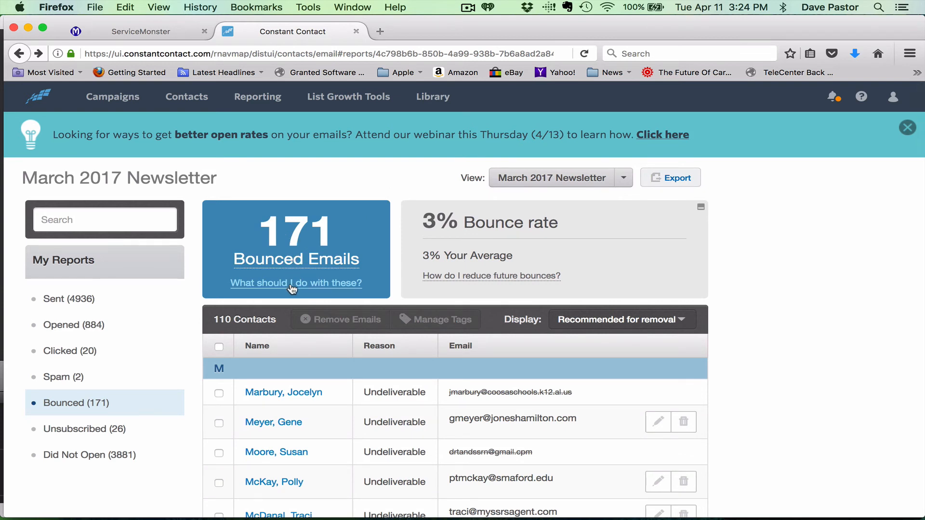
mouse_move(311, 239)
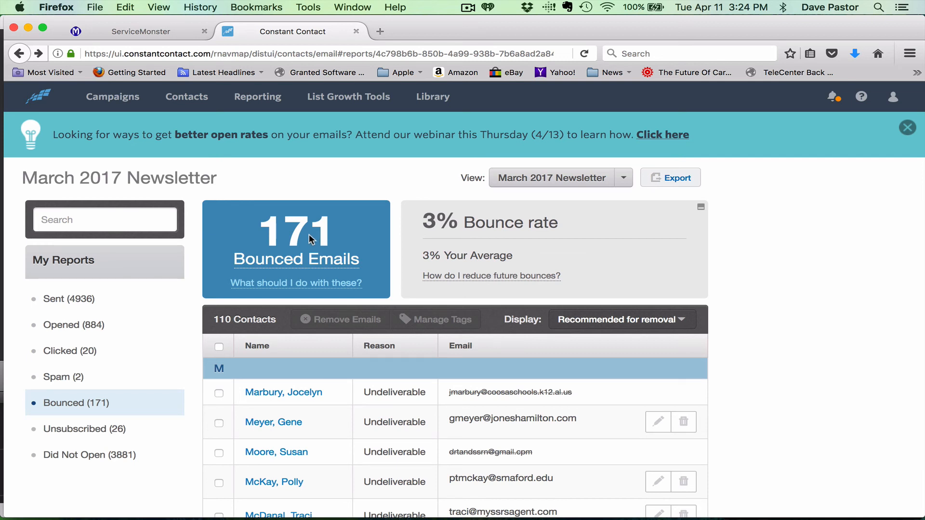